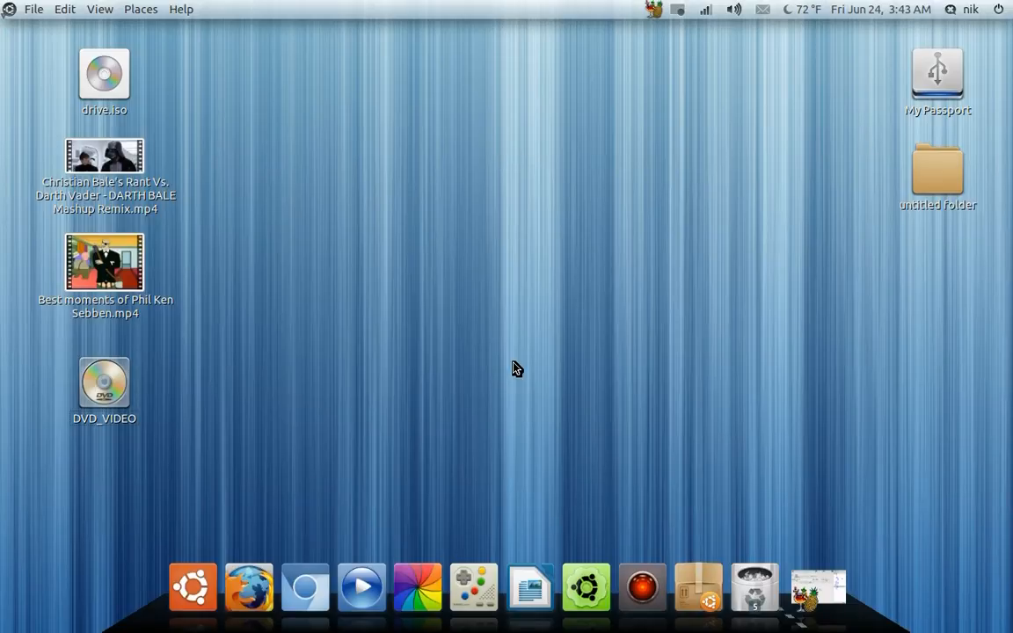
{"action": "mouse_move", "coordinate": [788, 583]}
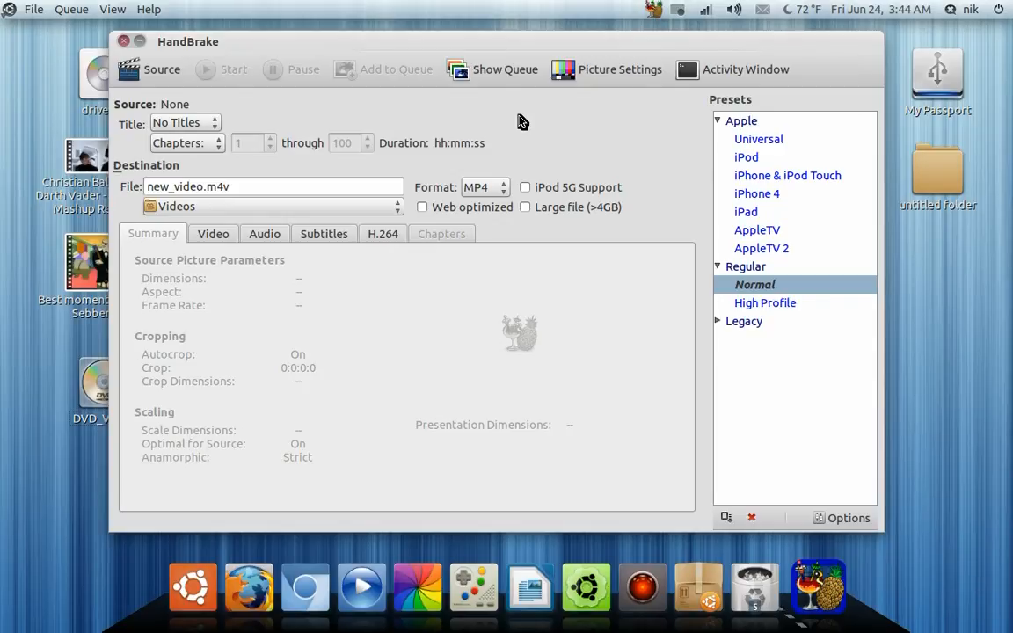
Close HandBrake and mount the drive.iso image with Archive Mounter from the desktop.
{"action": "left_click", "coordinate": [137, 42]}
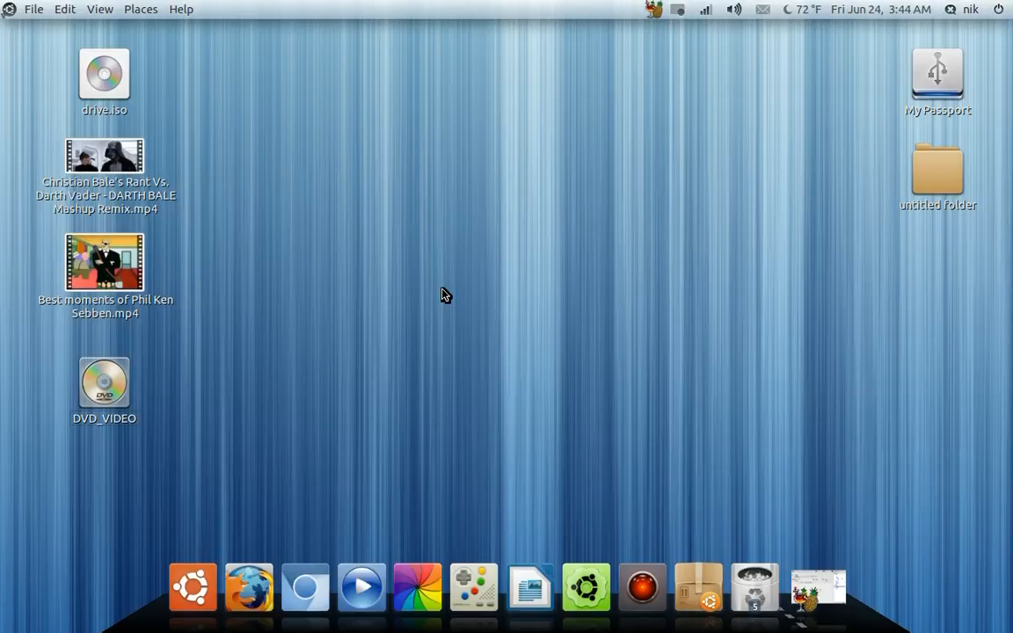
{"action": "right_click", "coordinate": [104, 74]}
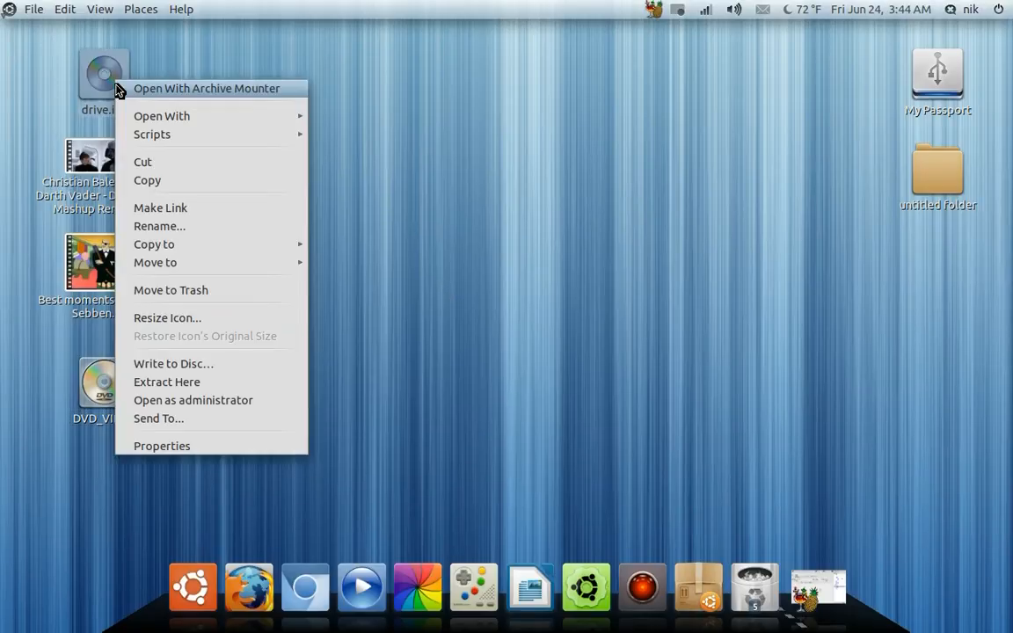
{"action": "left_click", "coordinate": [162, 447]}
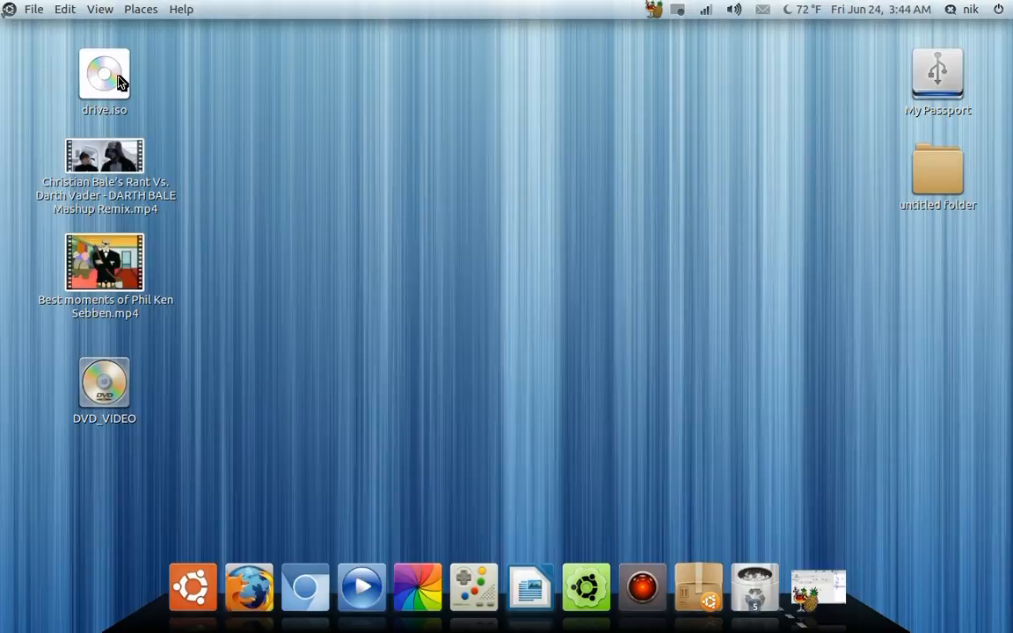
Repeat mounting drive.iso until the mounted disc appears on the desktop.
{"action": "right_click", "coordinate": [104, 74]}
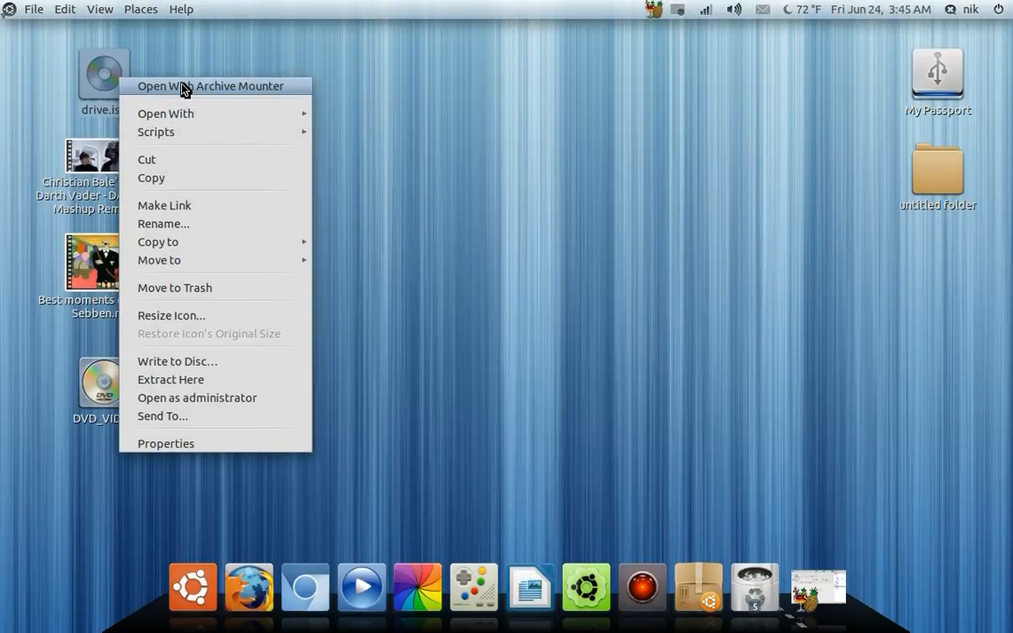
{"action": "left_click", "coordinate": [211, 84]}
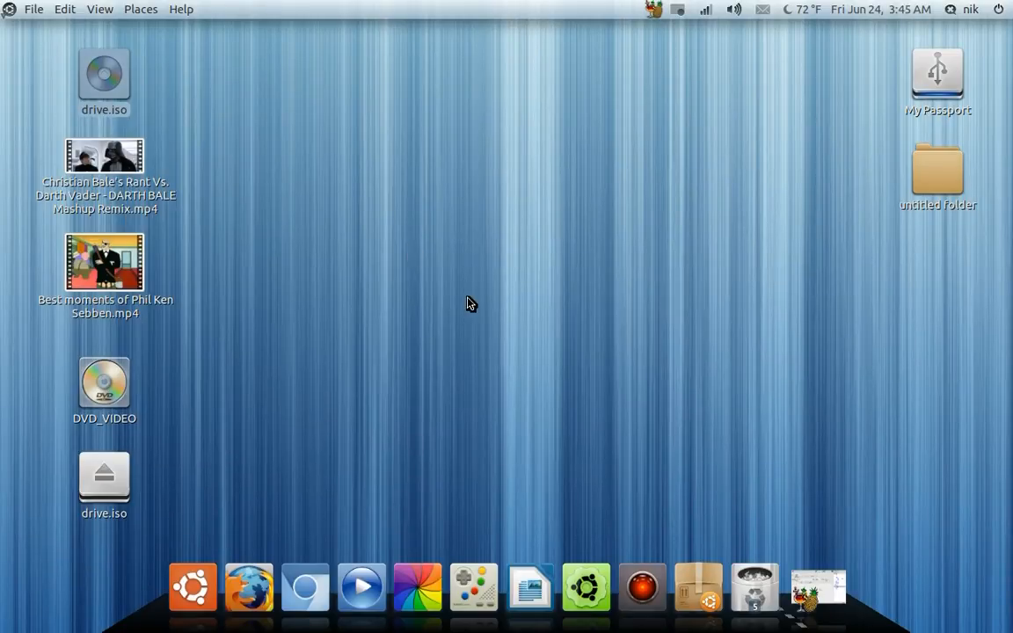
{"action": "right_click", "coordinate": [104, 79]}
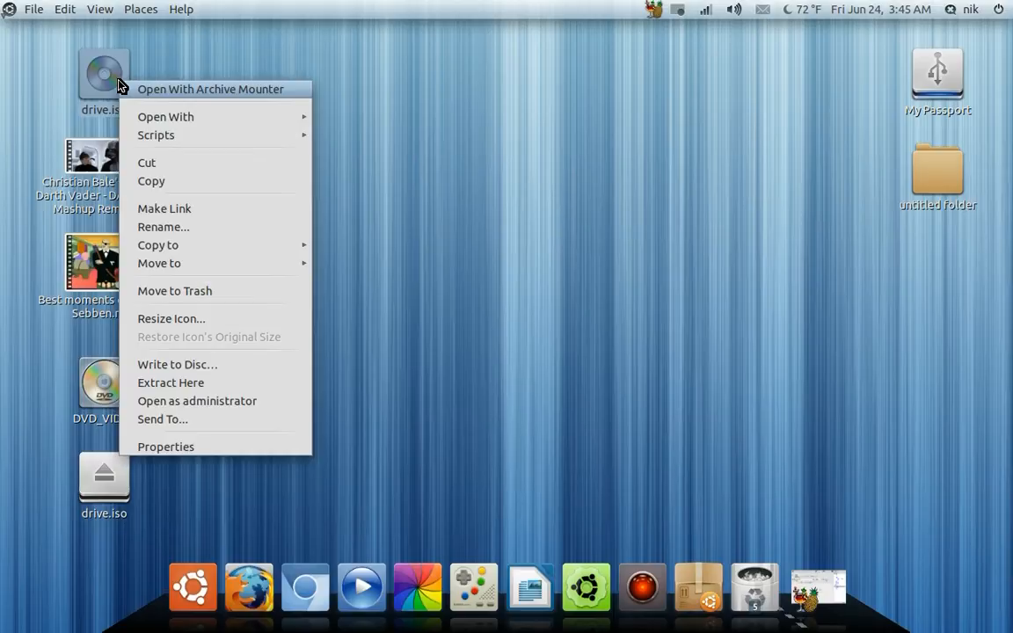
{"action": "left_click", "coordinate": [405, 158]}
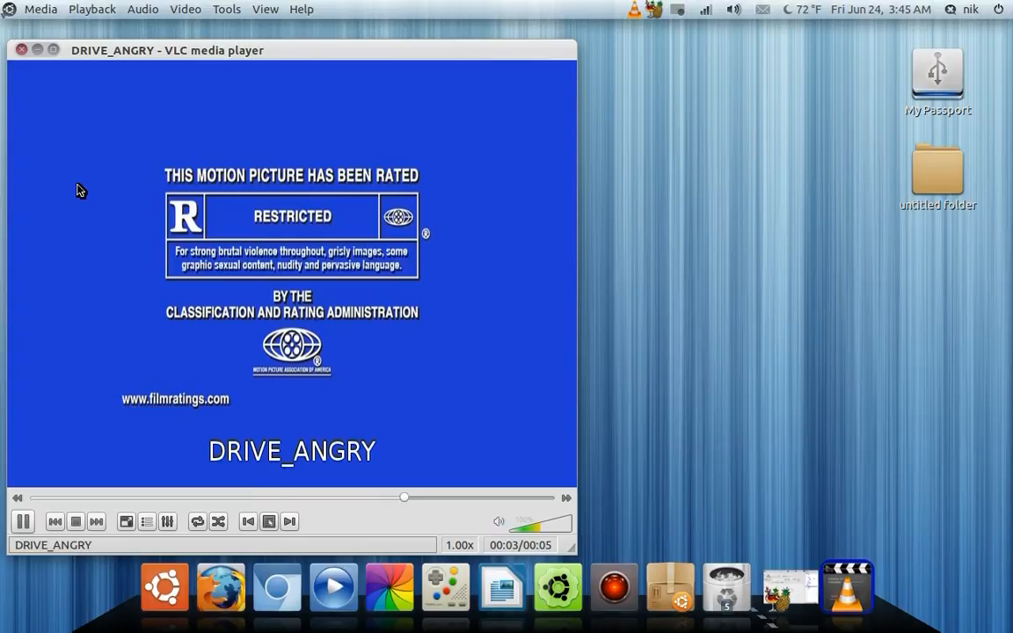
{"action": "left_click", "coordinate": [22, 49]}
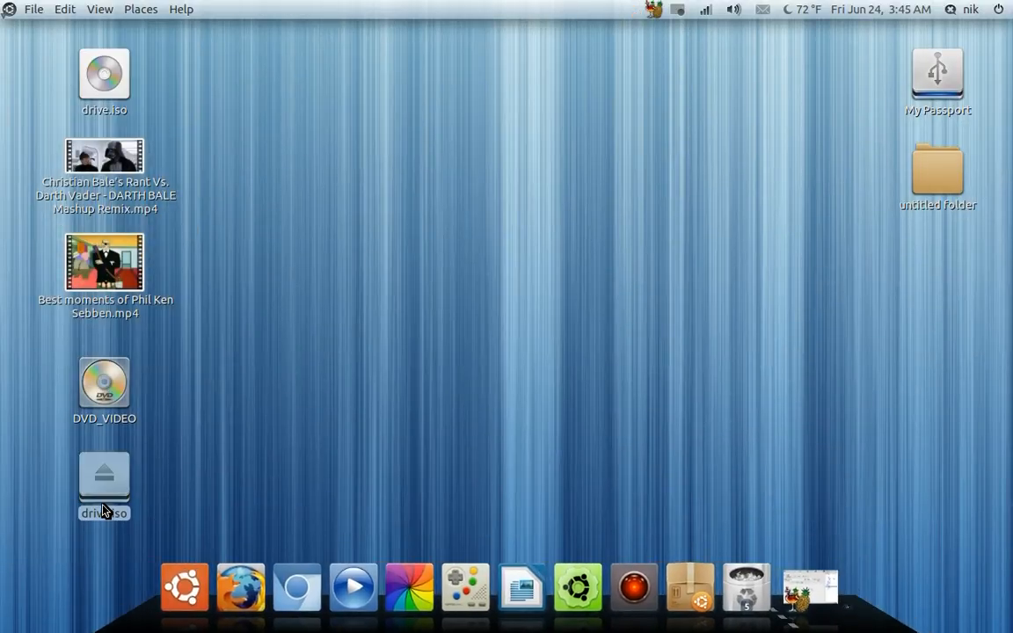
Unmount the mounted drive.iso disc image from the desktop.
{"action": "right_click", "coordinate": [104, 478]}
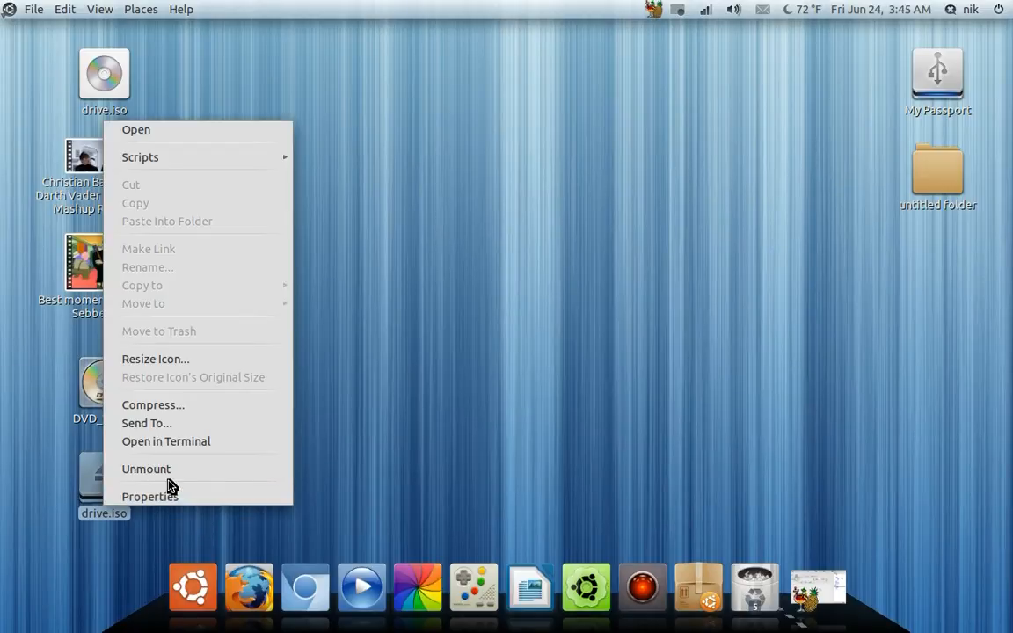
{"action": "left_click", "coordinate": [146, 468]}
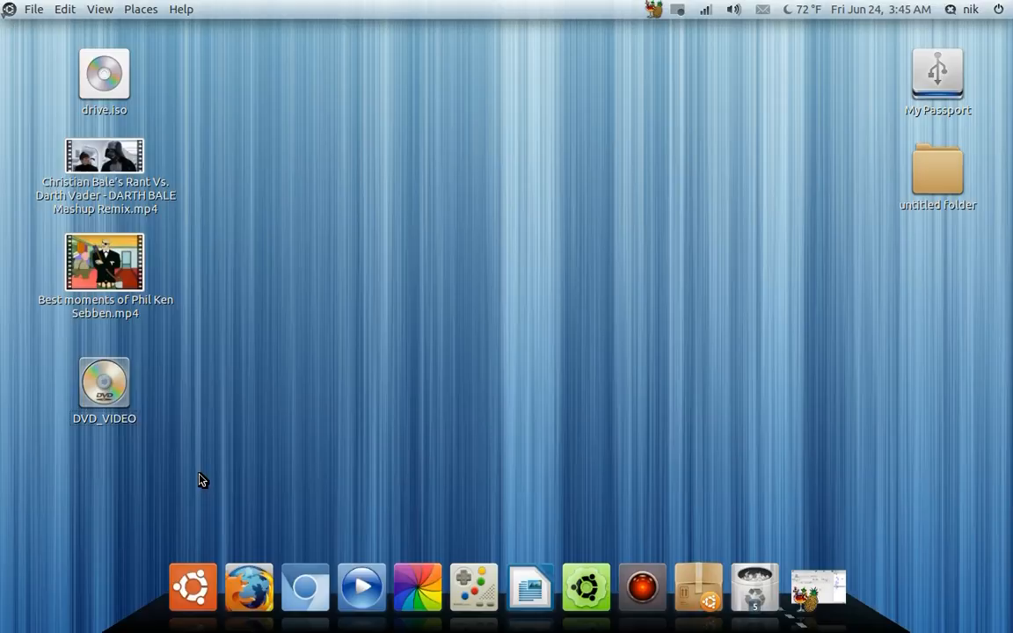
Start a Copy Disc of the DVD_VIDEO disc (4.1 GB) from its desktop context menu.
{"action": "right_click", "coordinate": [104, 383]}
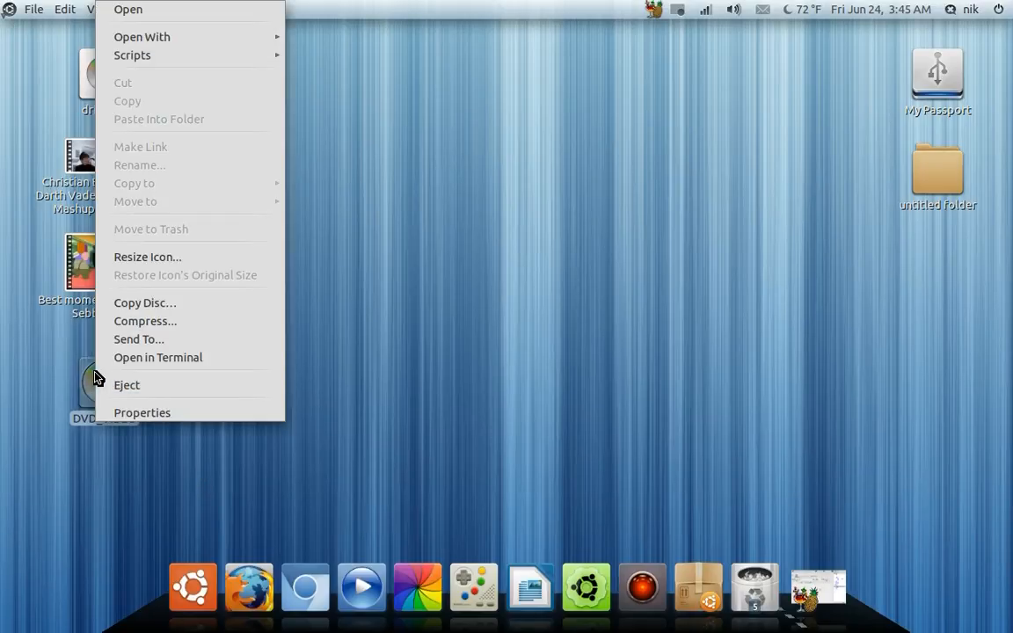
{"action": "mouse_move", "coordinate": [172, 302]}
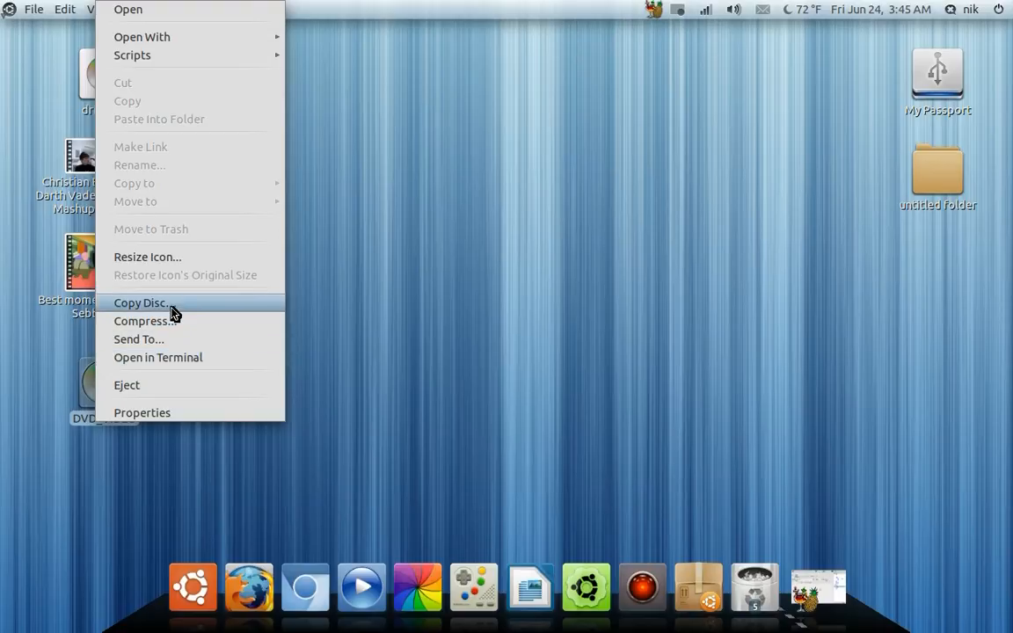
{"action": "left_click", "coordinate": [140, 302]}
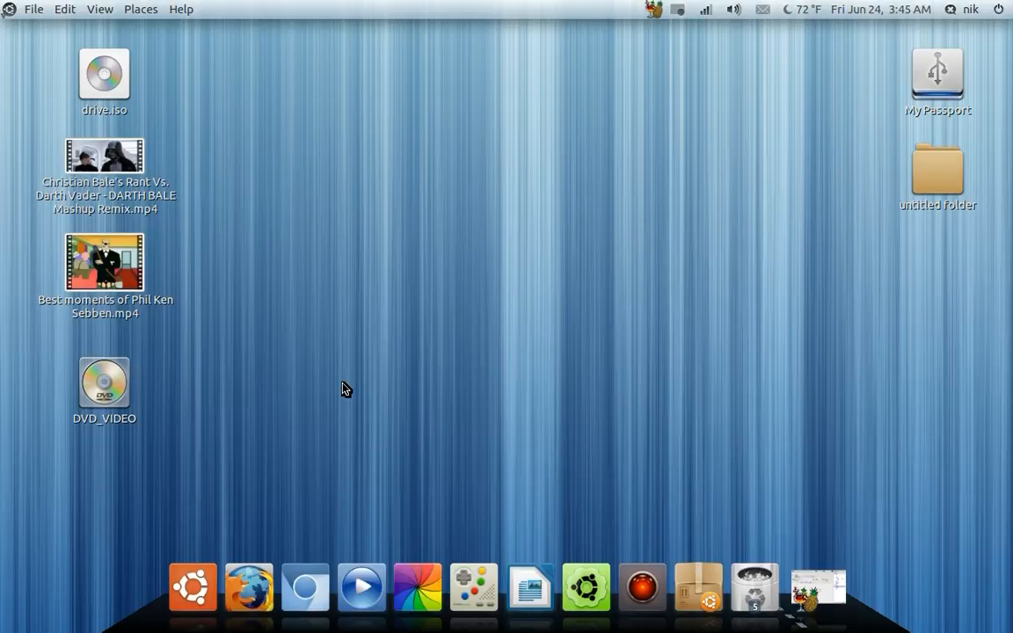
{"action": "mouse_move", "coordinate": [123, 380]}
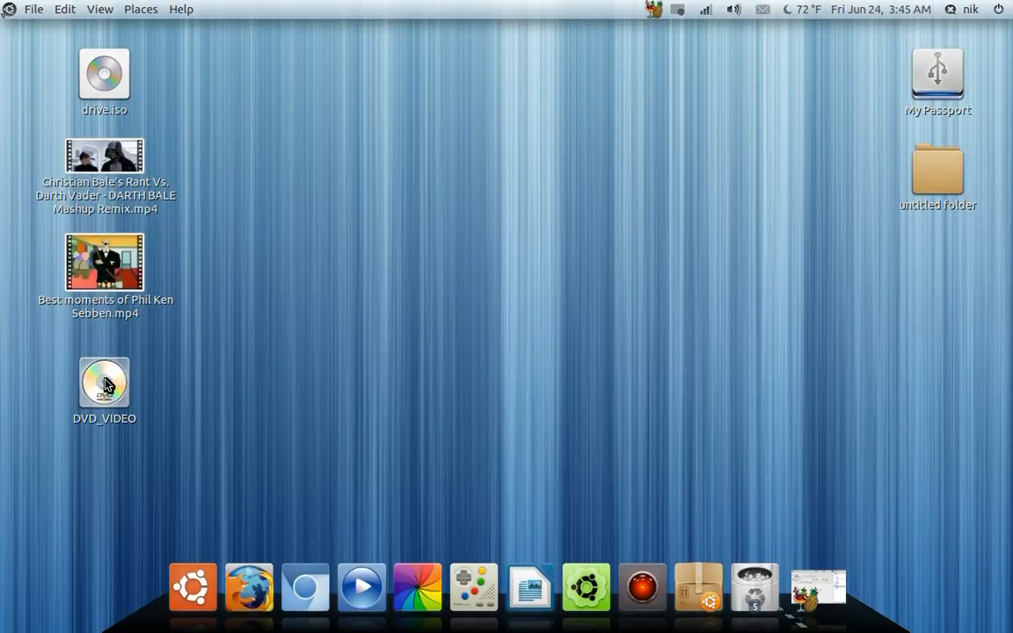
{"action": "mouse_move", "coordinate": [320, 422]}
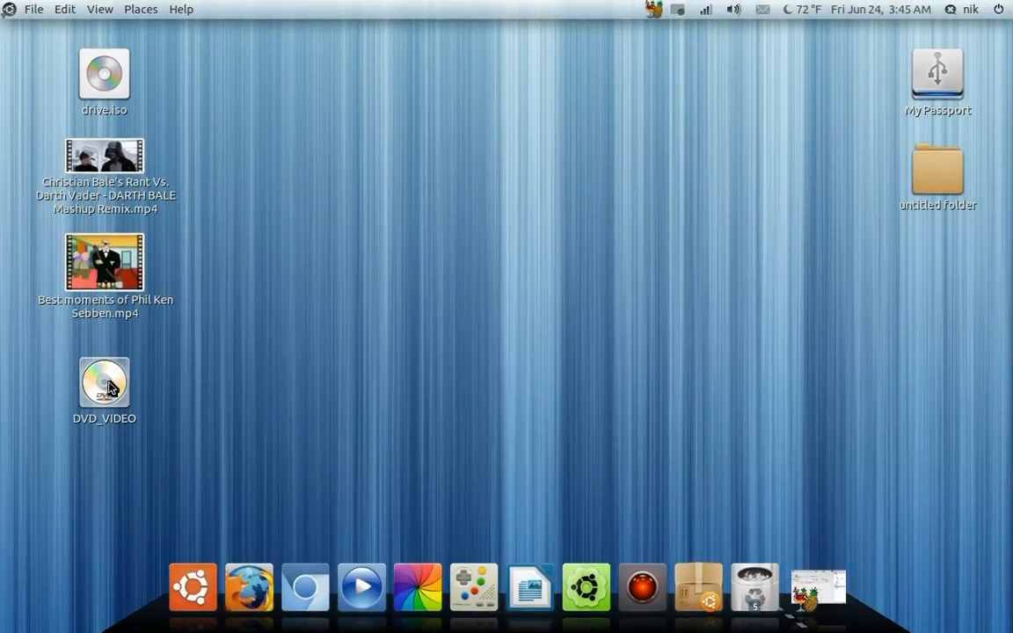
{"action": "right_click", "coordinate": [104, 384]}
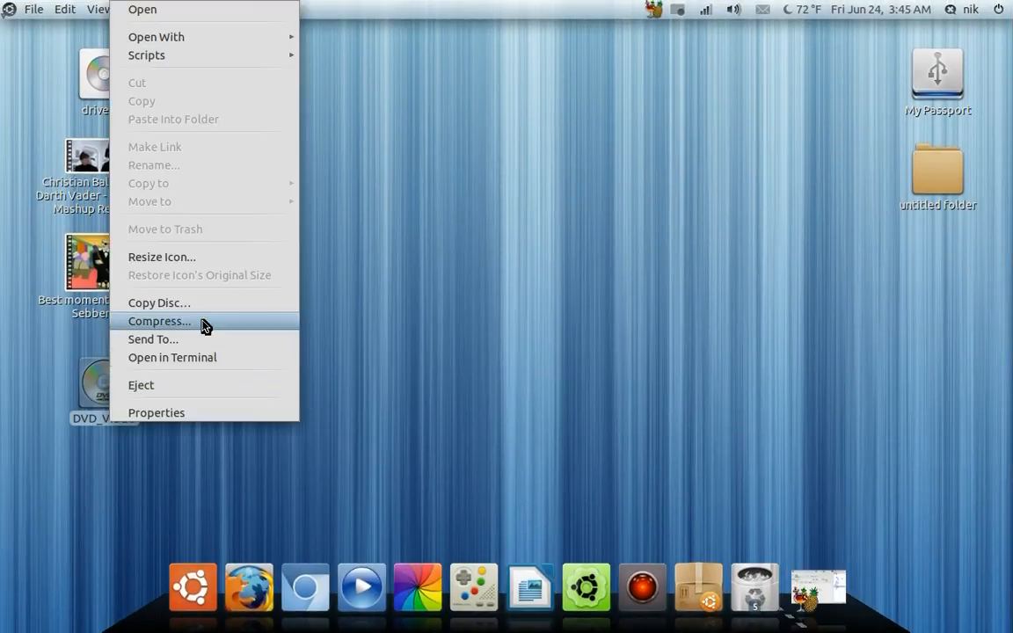
{"action": "left_click", "coordinate": [158, 303]}
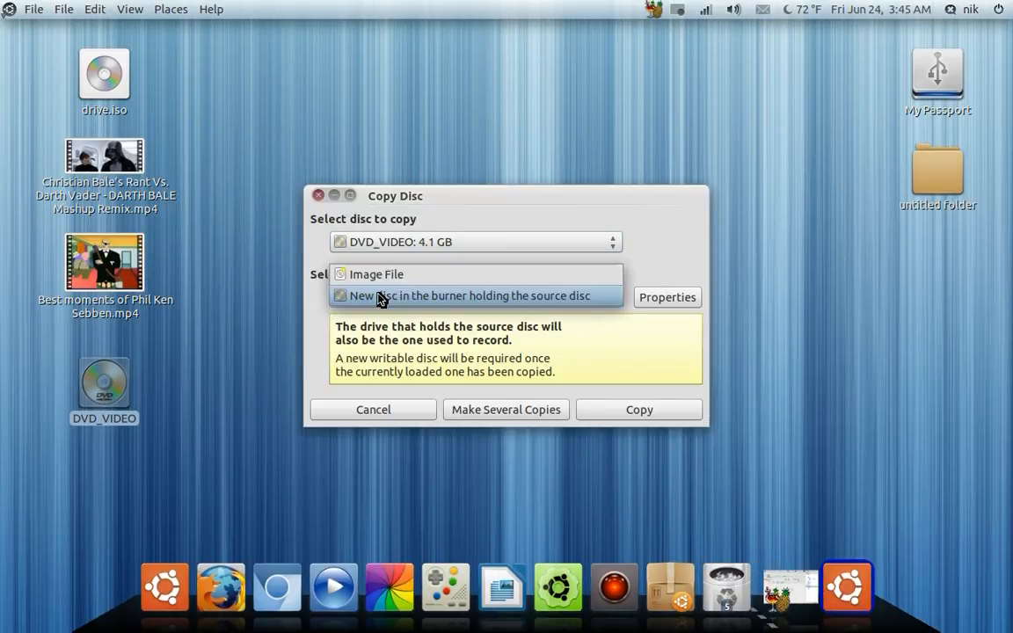
Copy the DVD_VIDEO disc to the brasero.iso image file, then relaunch HandBrake.
{"action": "left_click", "coordinate": [376, 274]}
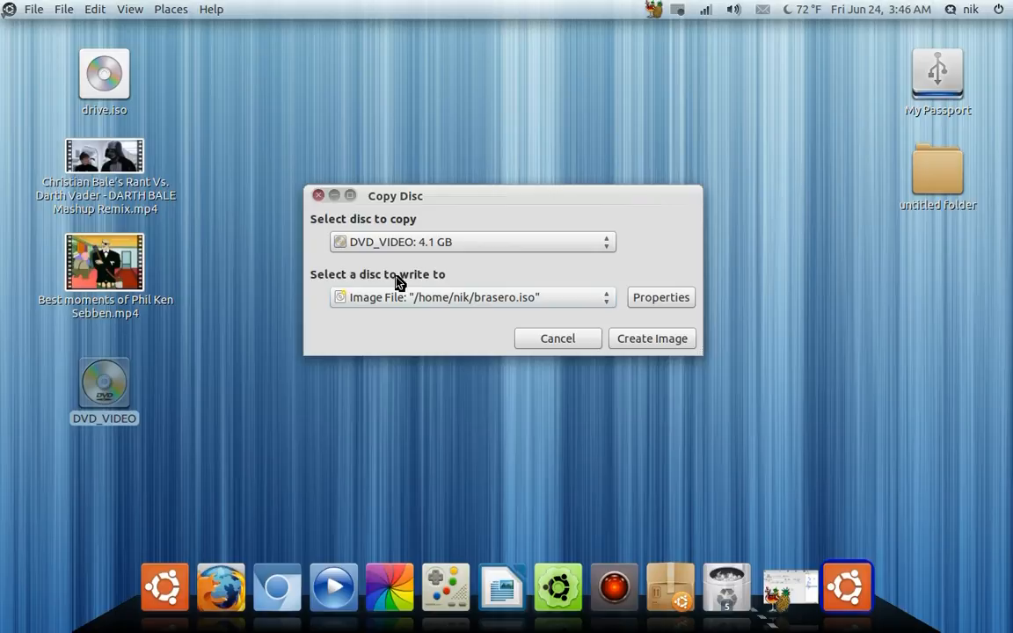
{"action": "mouse_move", "coordinate": [642, 327]}
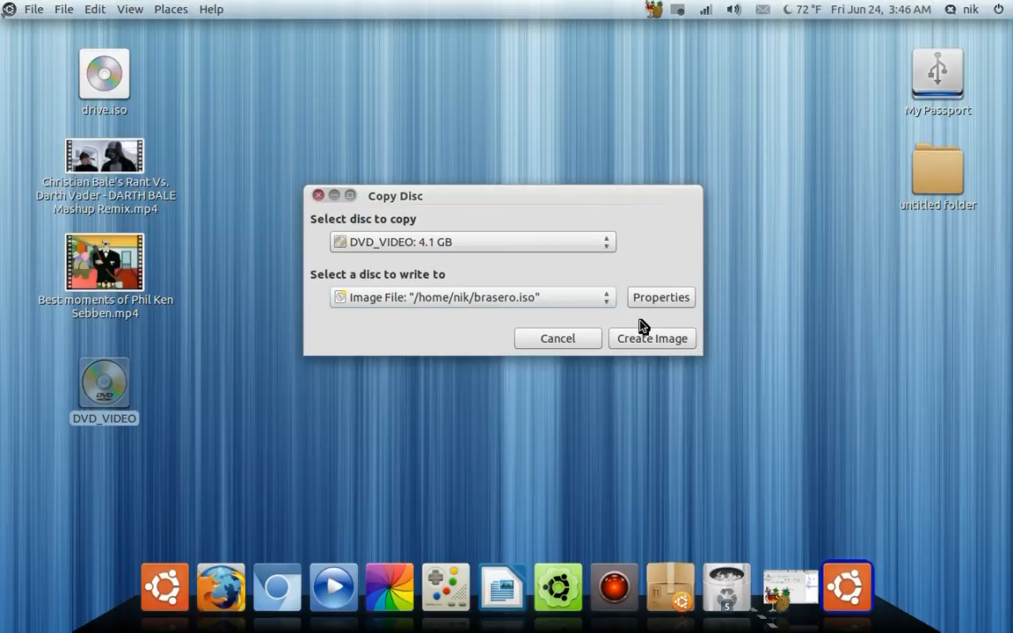
{"action": "left_click", "coordinate": [651, 337]}
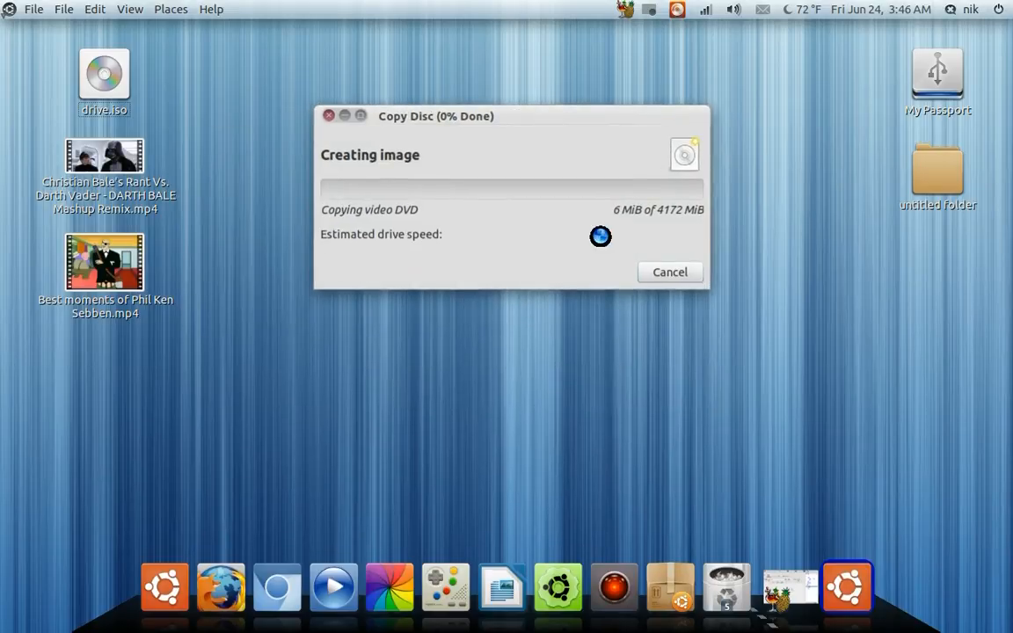
{"action": "left_click", "coordinate": [788, 584]}
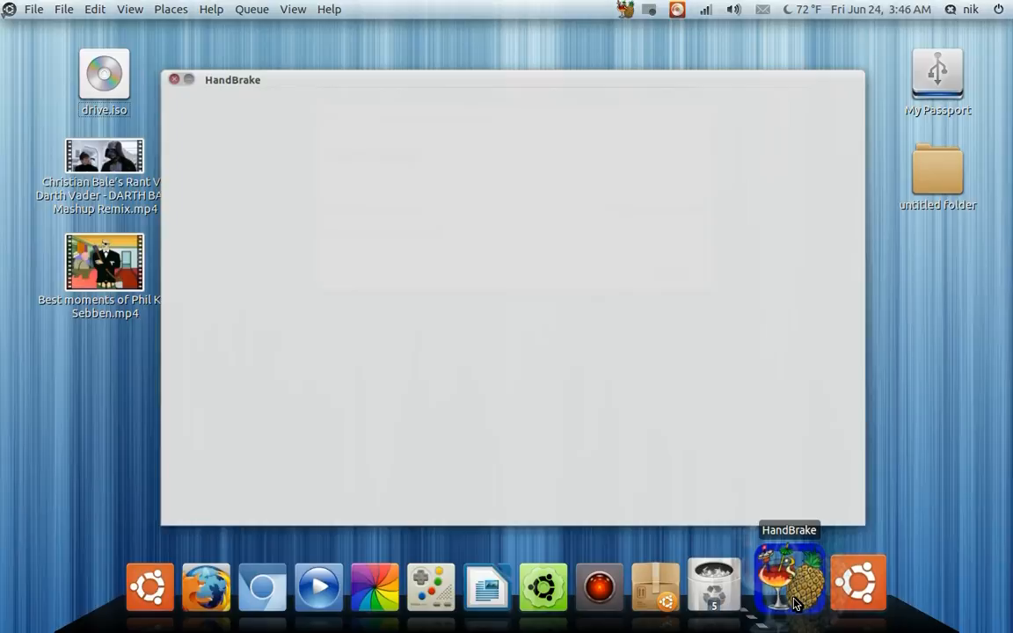
Load the Best moments of Phil Ken Sebben.mp4 video from the Desktop as the HandBrake source.
{"action": "left_click", "coordinate": [787, 581]}
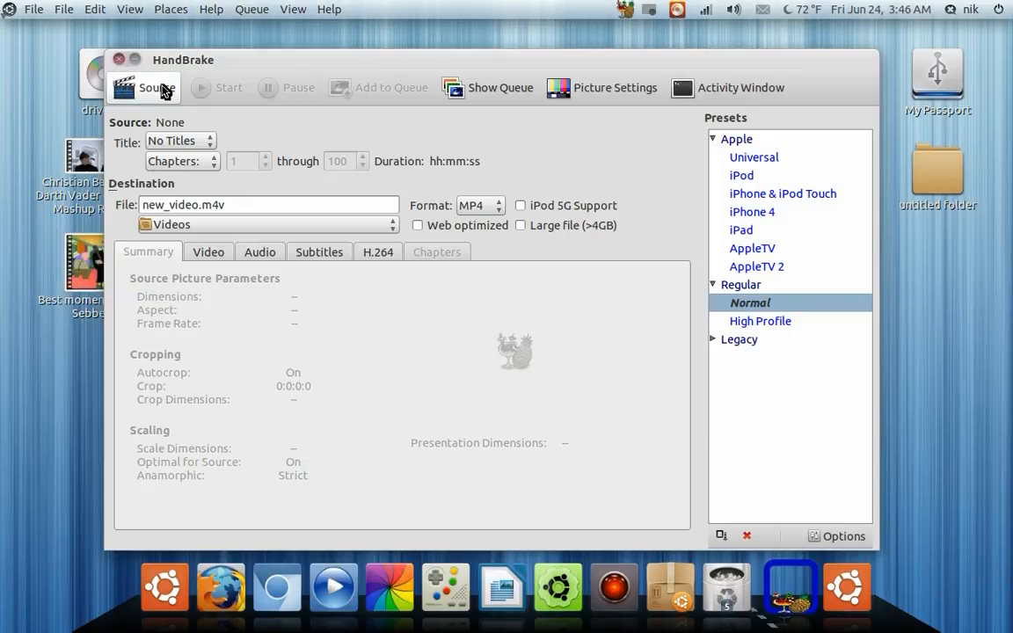
{"action": "left_click", "coordinate": [153, 88]}
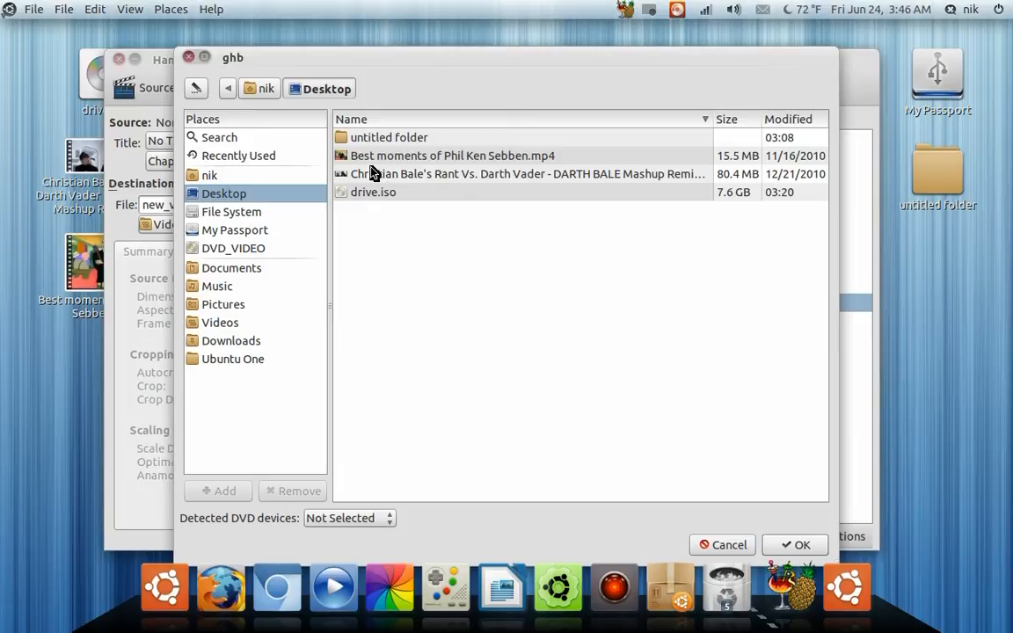
{"action": "left_click", "coordinate": [452, 155]}
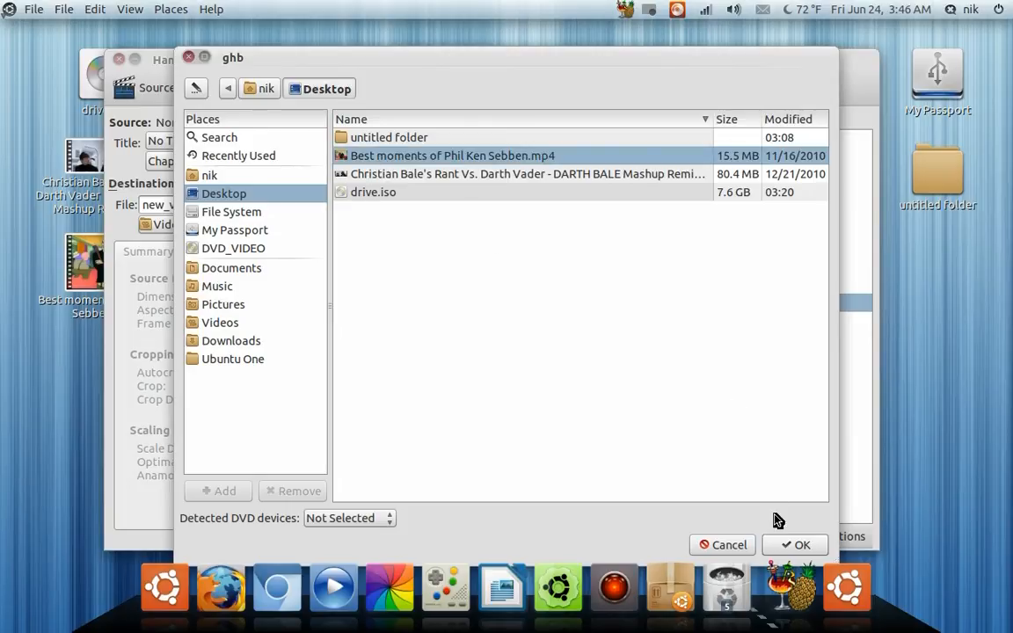
{"action": "left_click", "coordinate": [795, 545]}
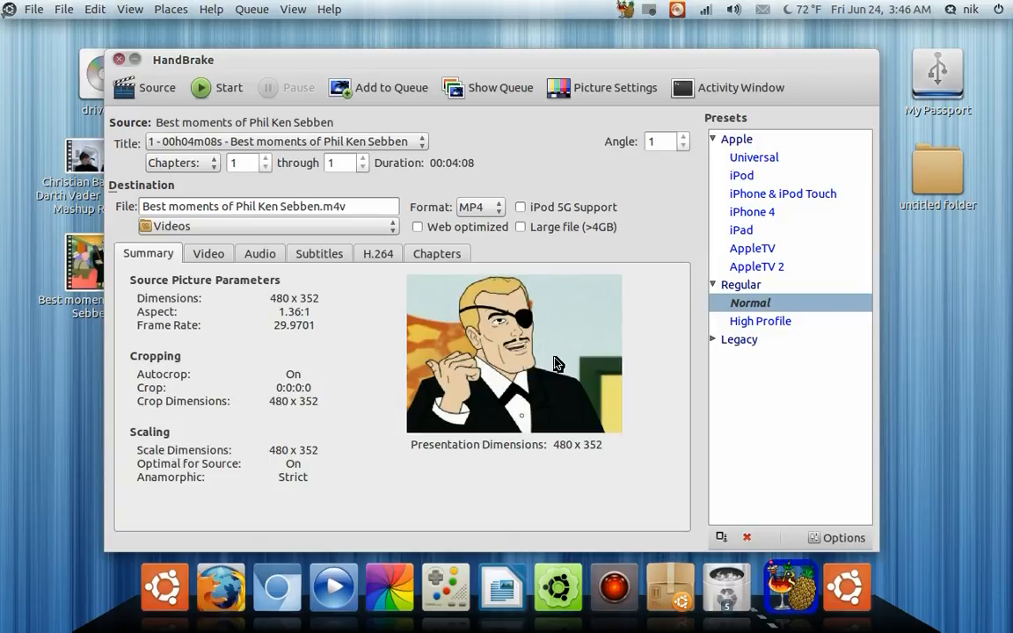
{"action": "mouse_move", "coordinate": [561, 468]}
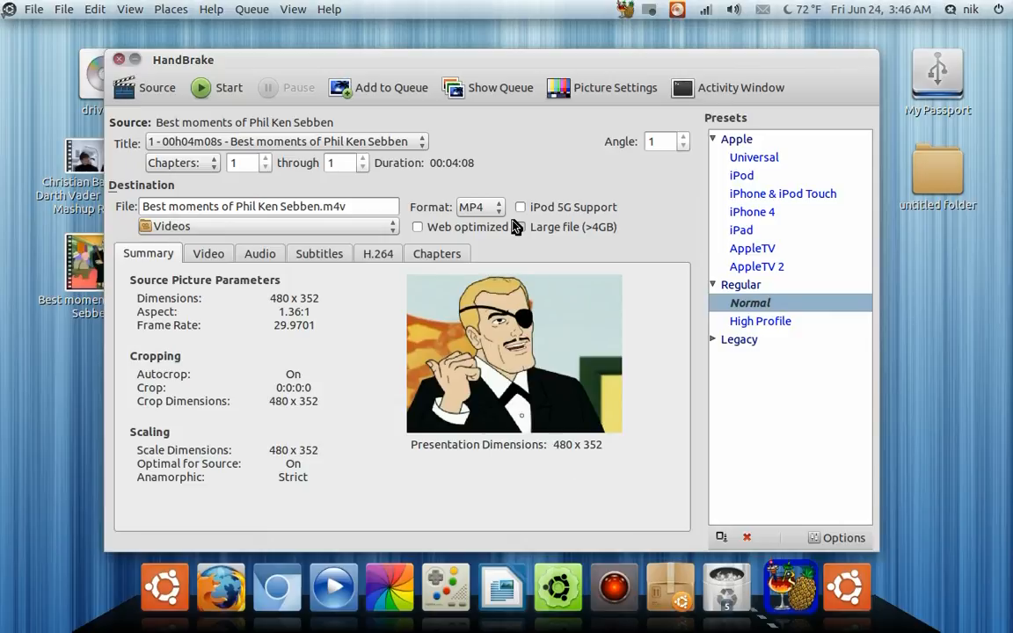
Keep MP4 as the output container and bring up the Picture Settings preview.
{"action": "left_click", "coordinate": [479, 207]}
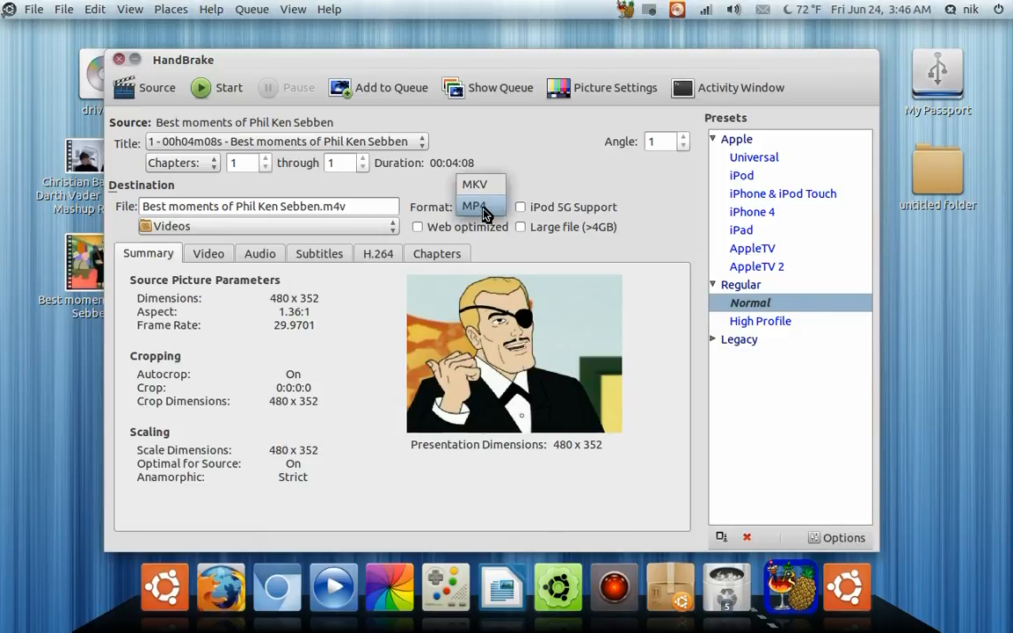
{"action": "left_click", "coordinate": [479, 208]}
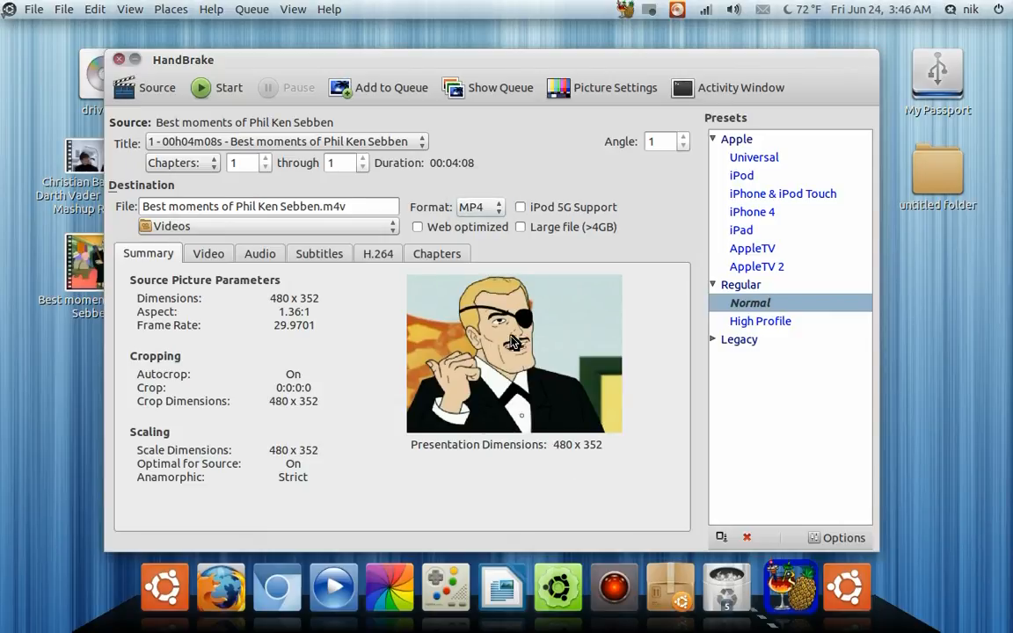
{"action": "left_click", "coordinate": [615, 88]}
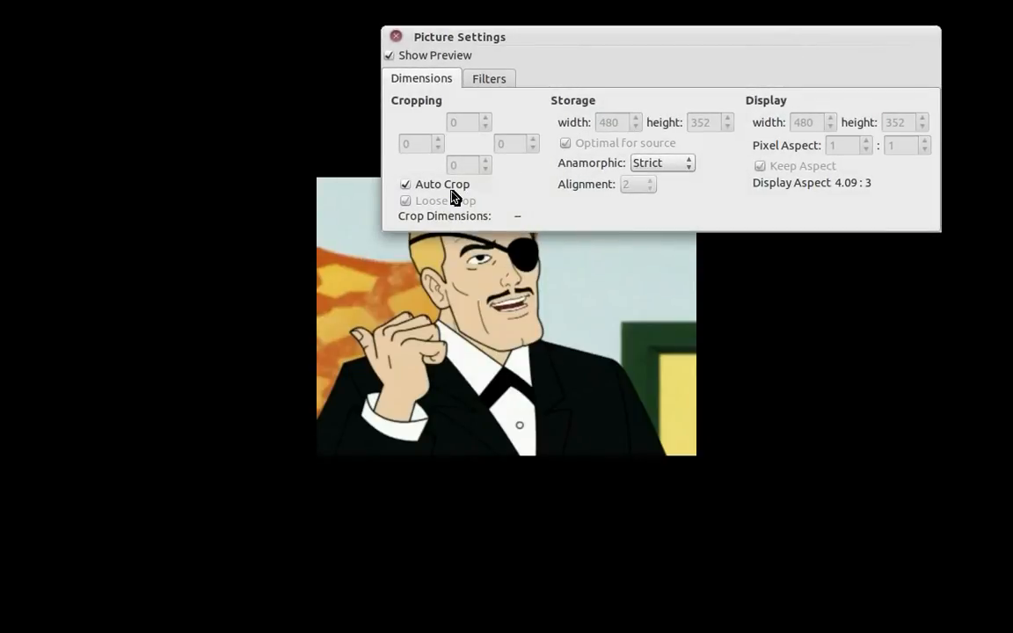
Disable Auto Crop, Anamorphic and optimal sizing, and set the stored width to 1440.
{"action": "left_click", "coordinate": [404, 185]}
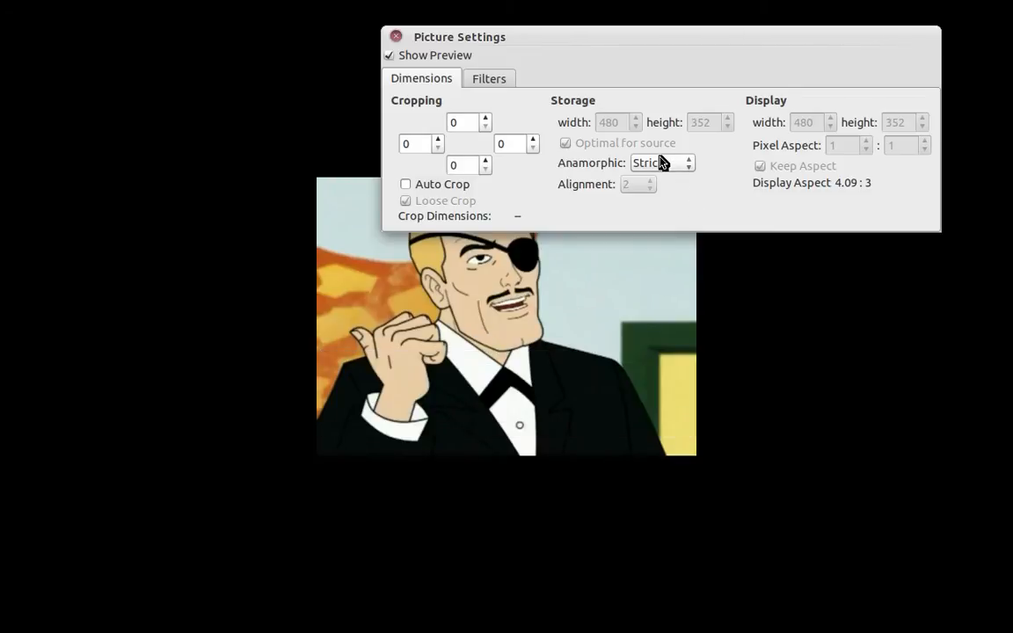
{"action": "left_click", "coordinate": [661, 161]}
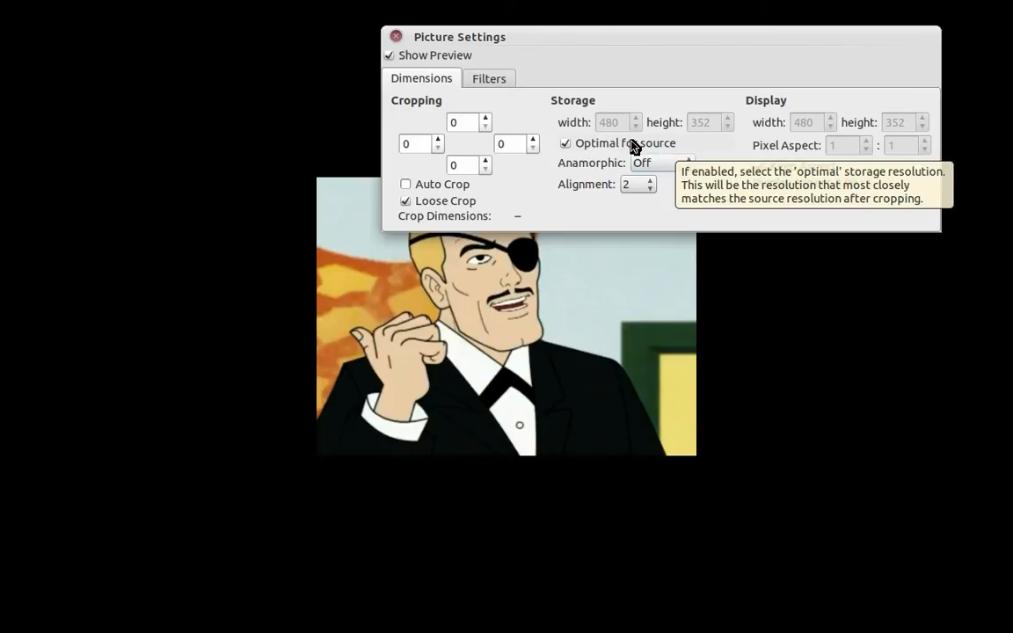
{"action": "left_click", "coordinate": [566, 142]}
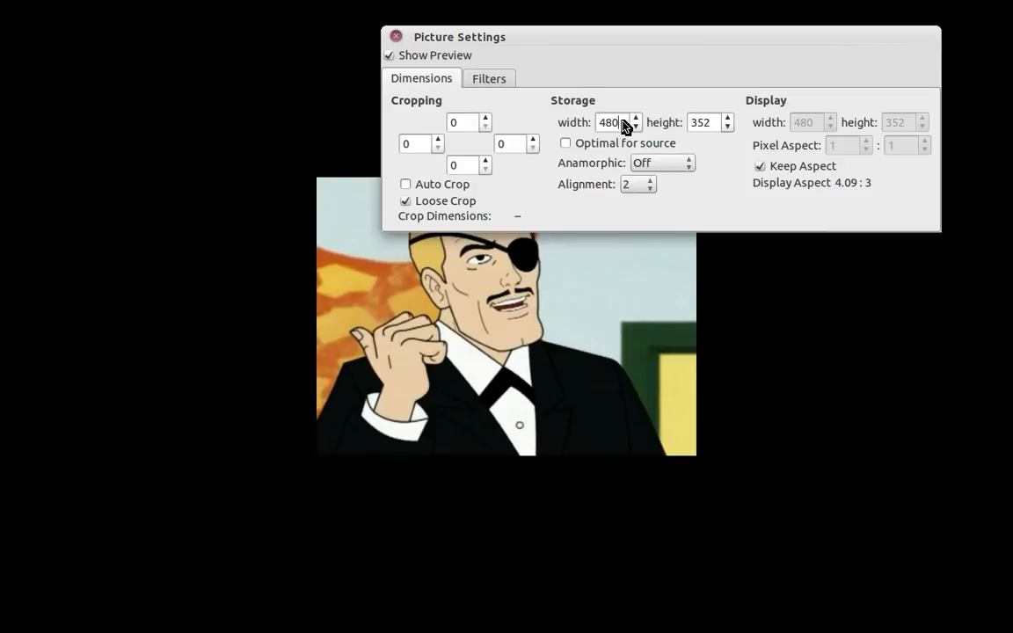
{"action": "triple_click", "coordinate": [609, 123]}
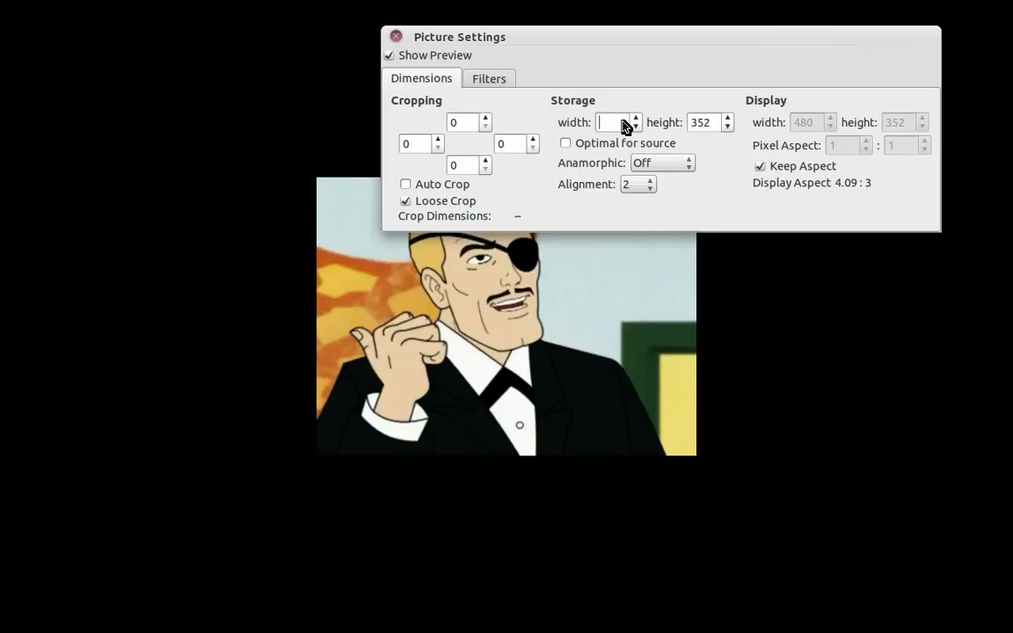
{"action": "type", "text": "1440"}
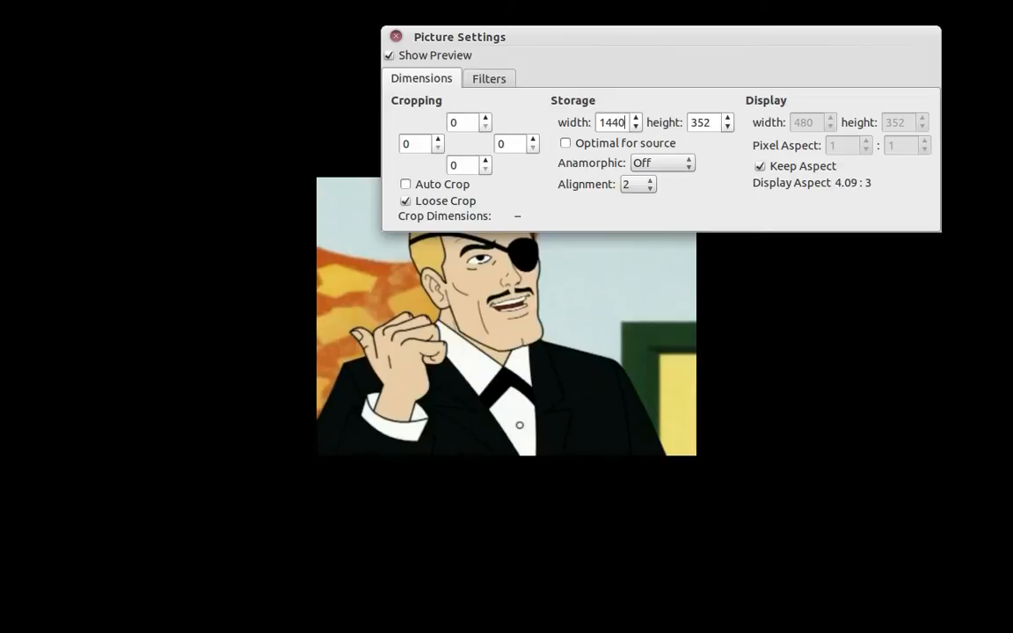
{"action": "left_click", "coordinate": [726, 119]}
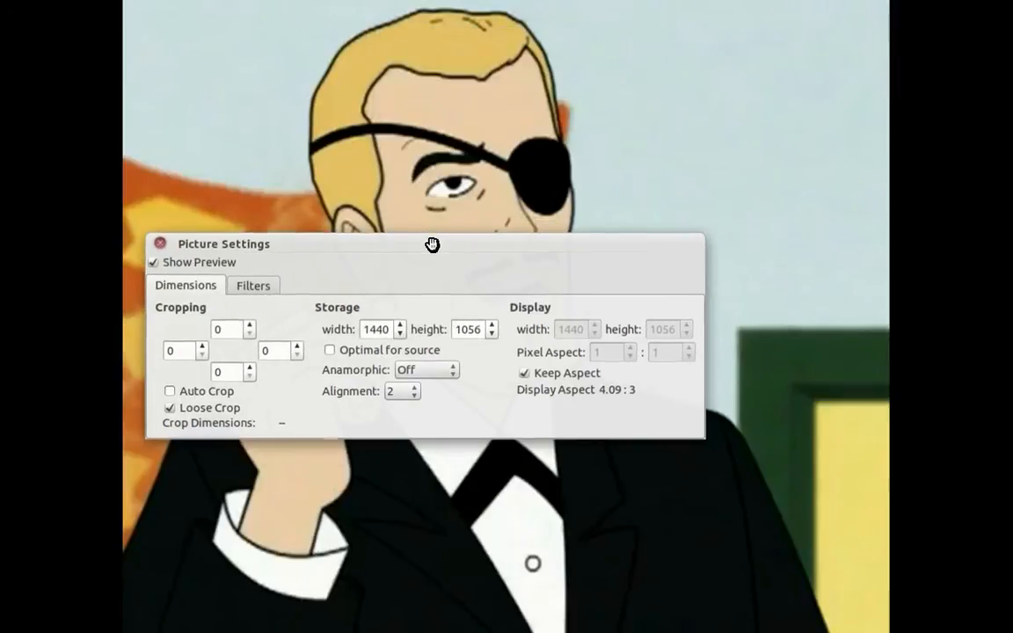
Reposition the Picture Settings panel over the enlarged 1440×900 preview.
{"action": "left_click_drag", "start_coordinate": [432, 242], "coordinate": [406, 222]}
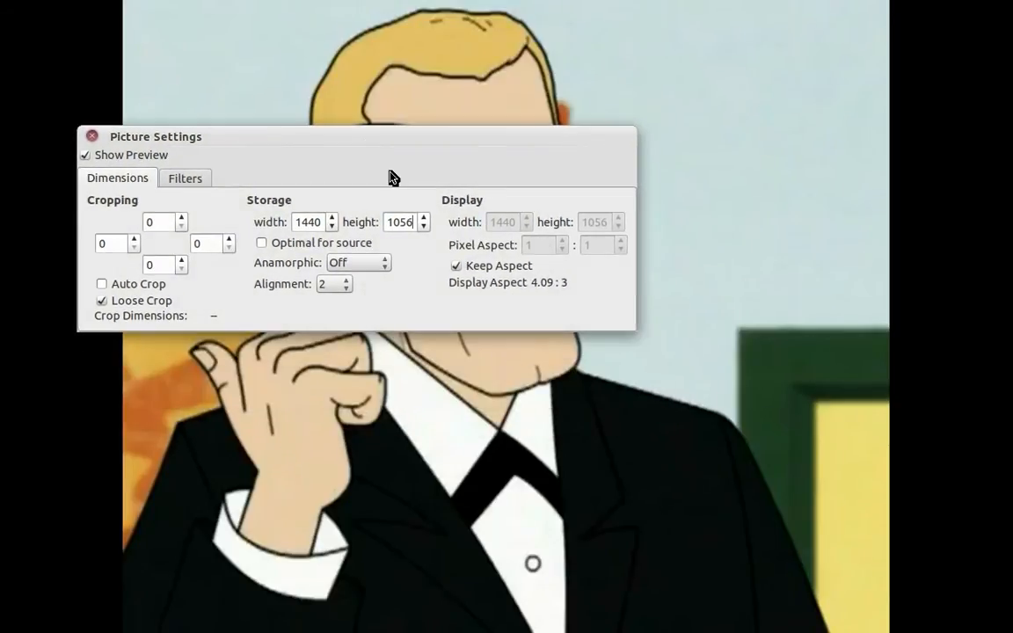
{"action": "mouse_move", "coordinate": [458, 266]}
{"action": "type", "text": "900"}
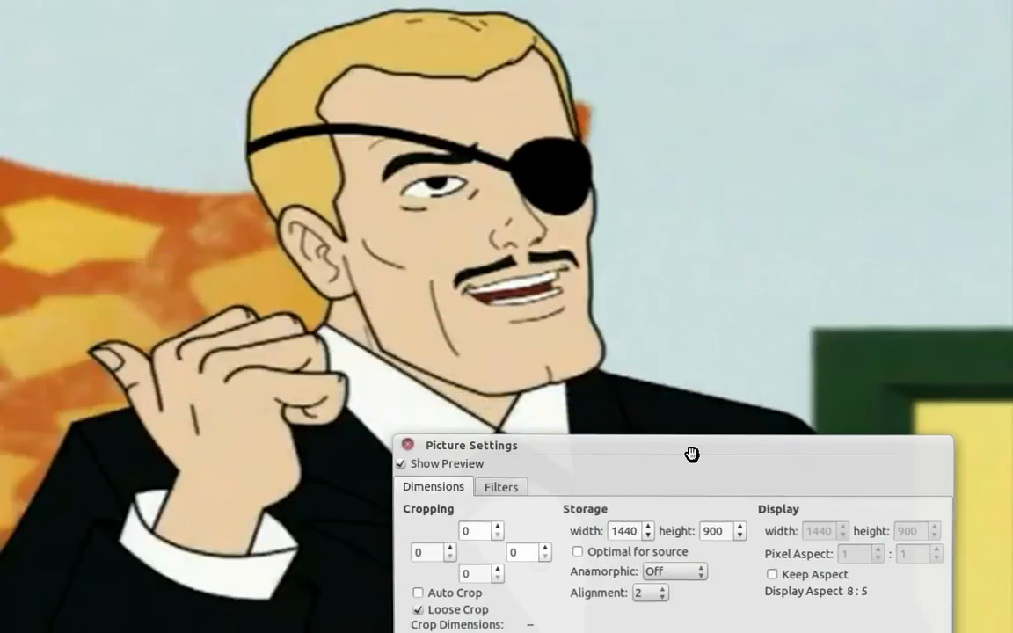
{"action": "left_click_drag", "start_coordinate": [693, 445], "coordinate": [563, 258]}
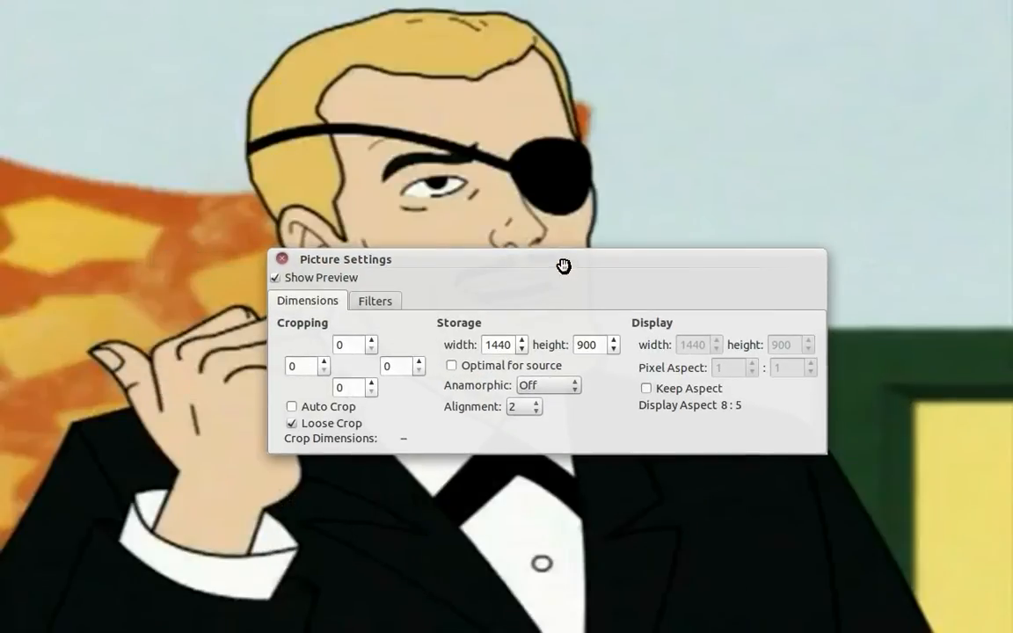
{"action": "left_click_drag", "start_coordinate": [563, 264], "coordinate": [500, 85]}
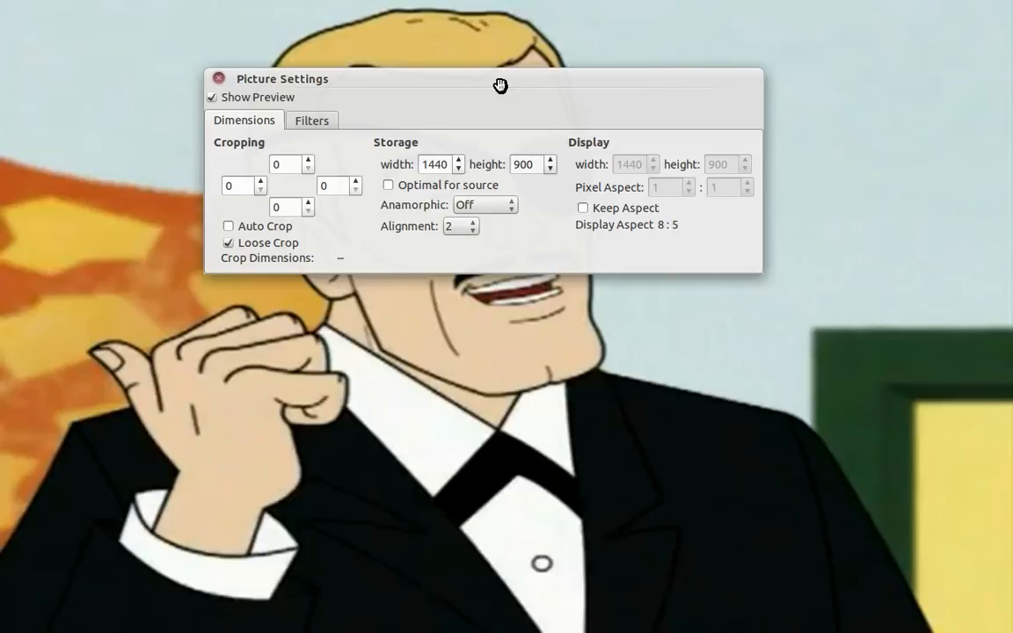
{"action": "left_click_drag", "start_coordinate": [499, 84], "coordinate": [544, 215]}
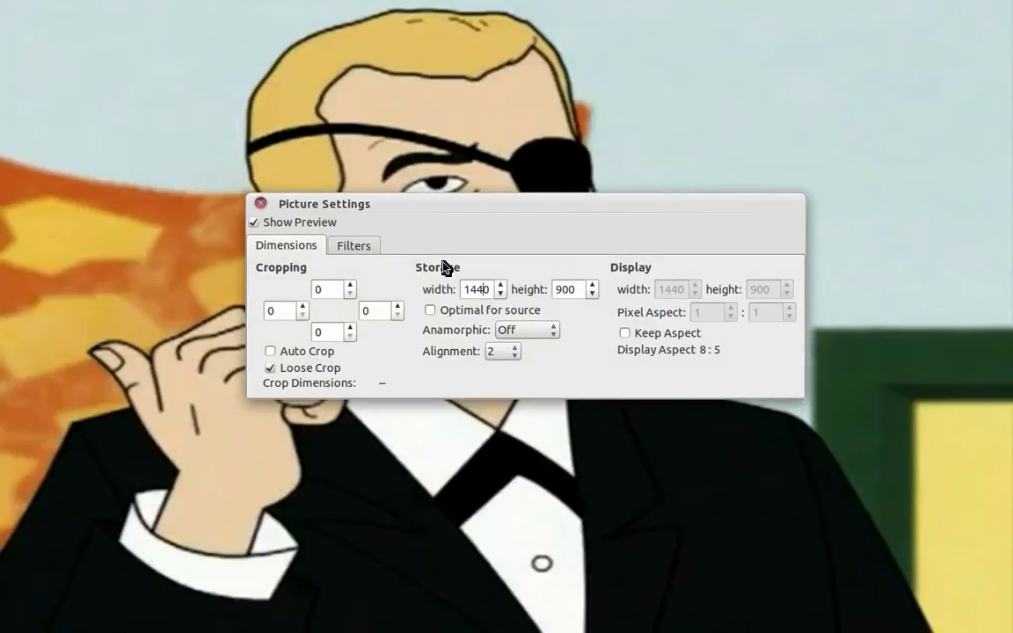
Restore Optimal for source 480×352, Keep Aspect and Auto Crop, then close Picture Settings.
{"action": "left_click", "coordinate": [430, 309]}
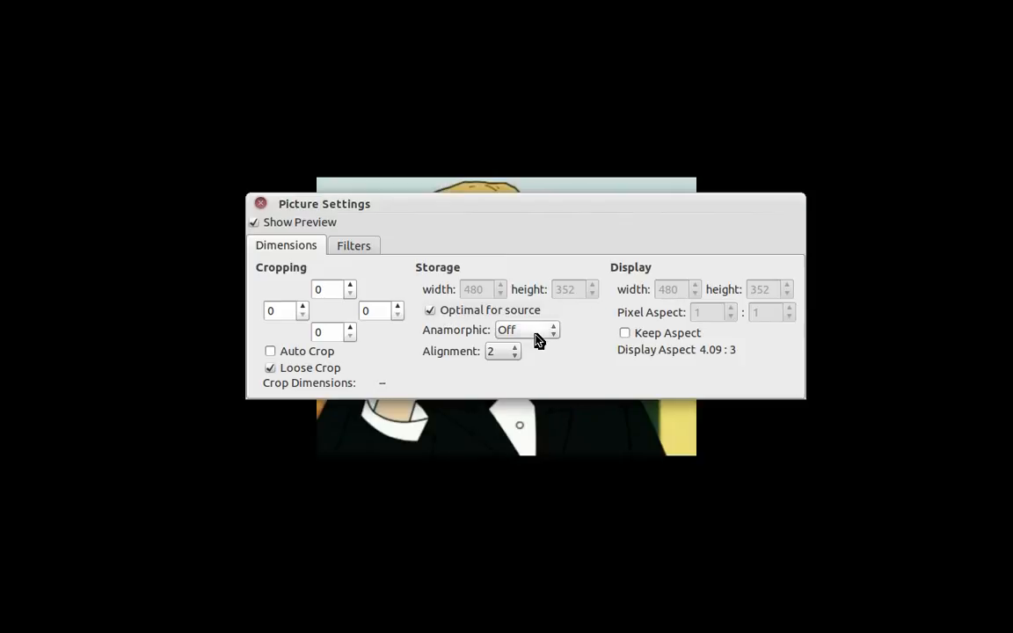
{"action": "left_click", "coordinate": [625, 332]}
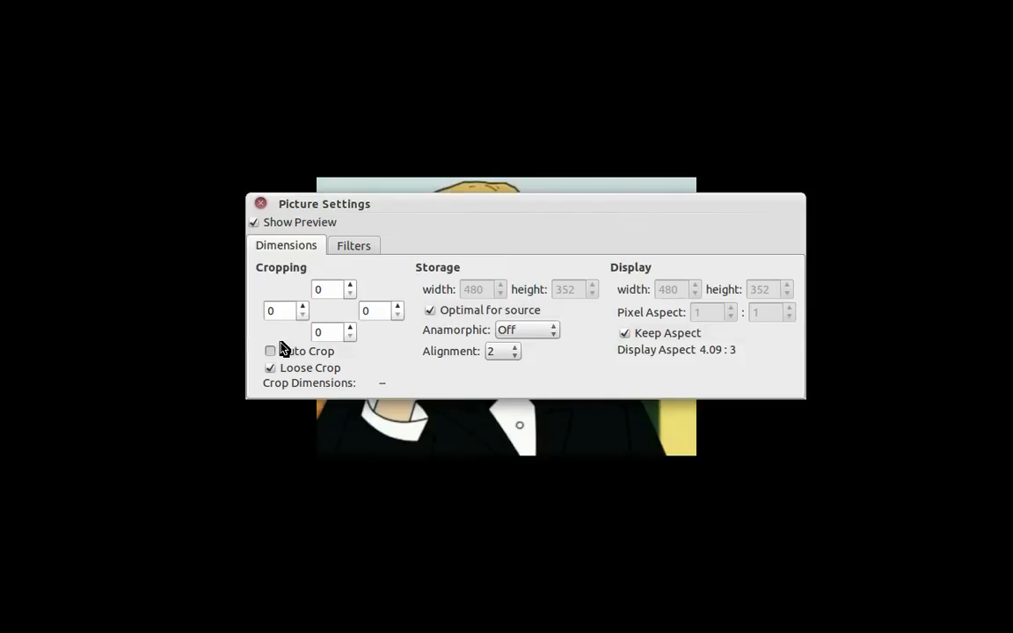
{"action": "left_click", "coordinate": [270, 351]}
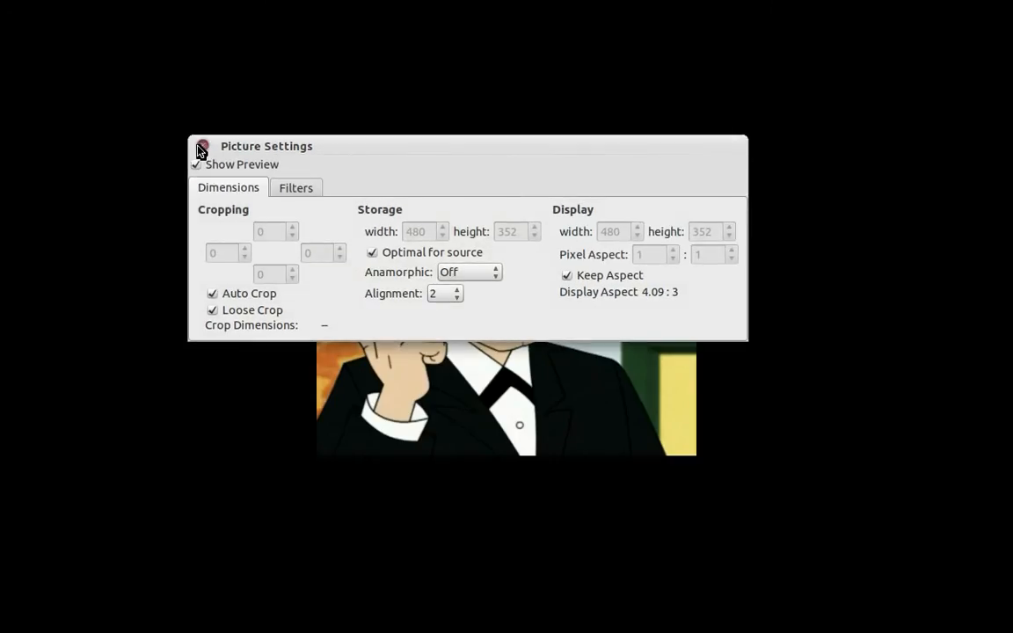
{"action": "left_click", "coordinate": [200, 147]}
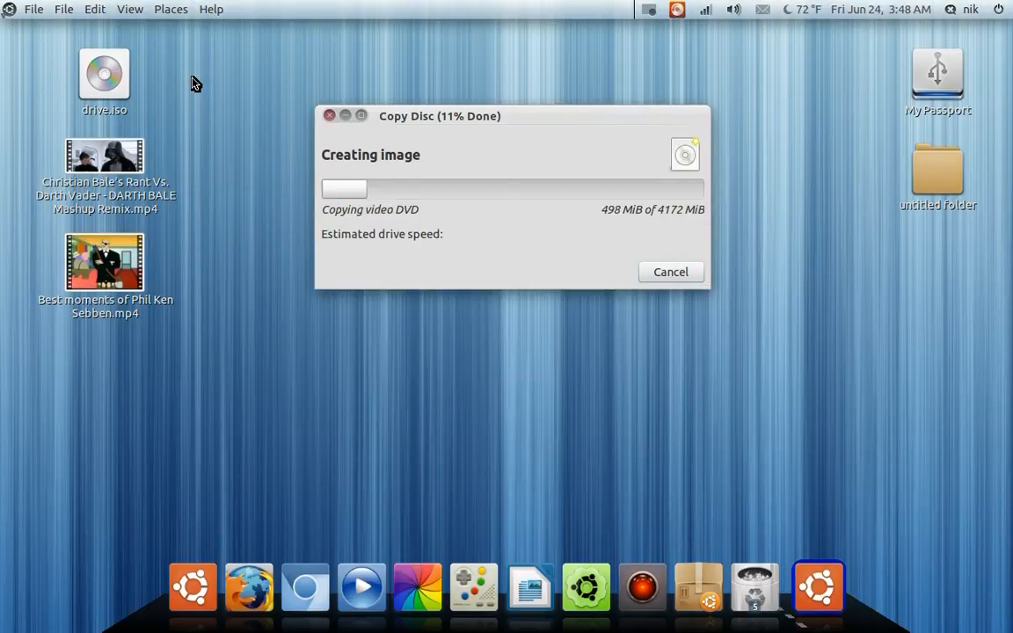
Relaunch HandBrake and load the Christian Bale's Rant Vs. Darth Vader mashup as source.
{"action": "left_click", "coordinate": [670, 271]}
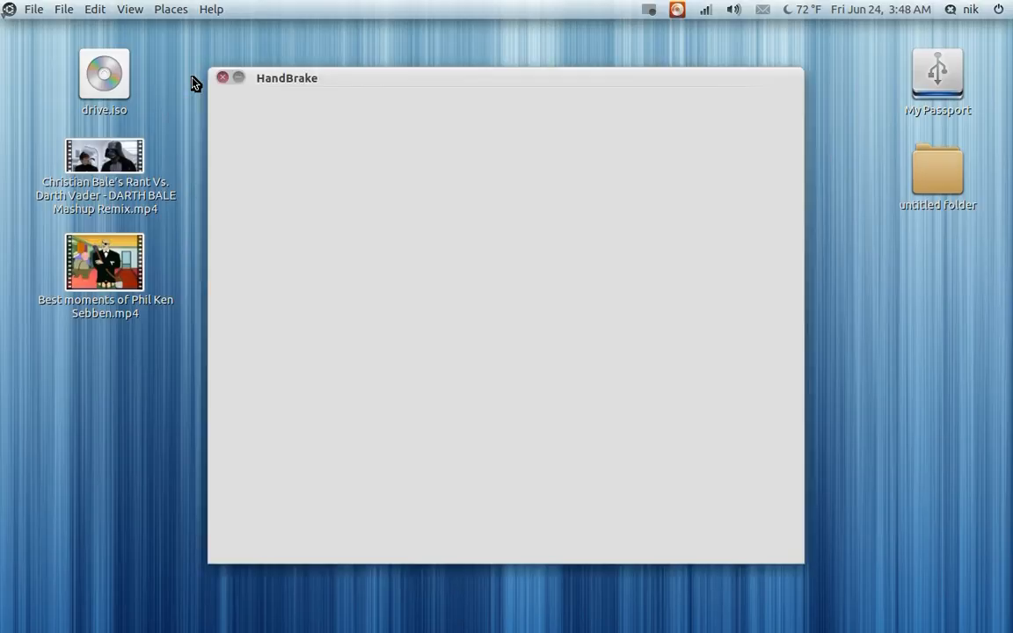
{"action": "left_click", "coordinate": [105, 155]}
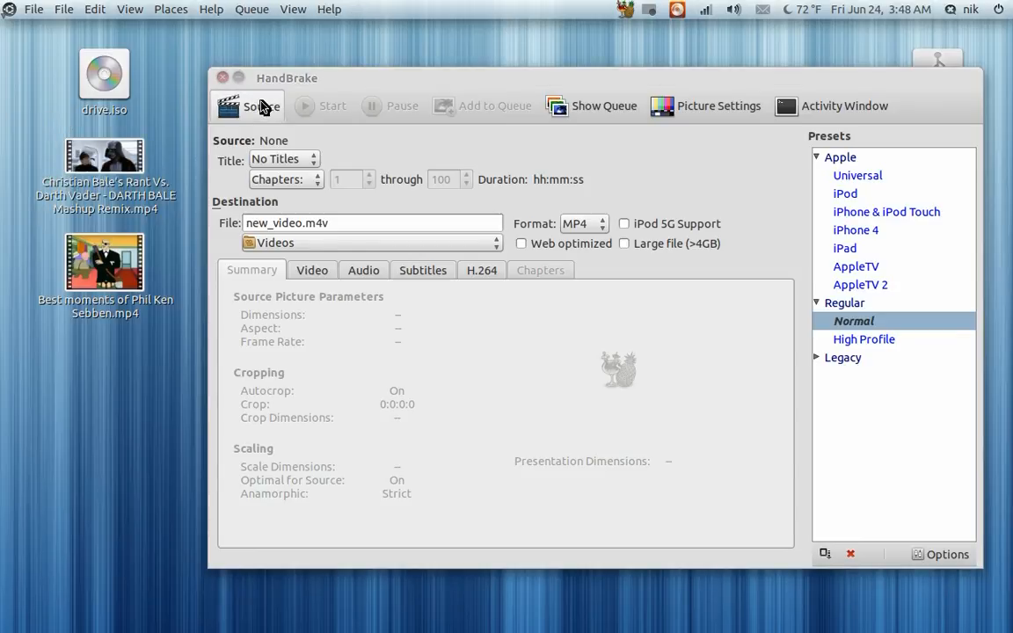
{"action": "left_click", "coordinate": [250, 105]}
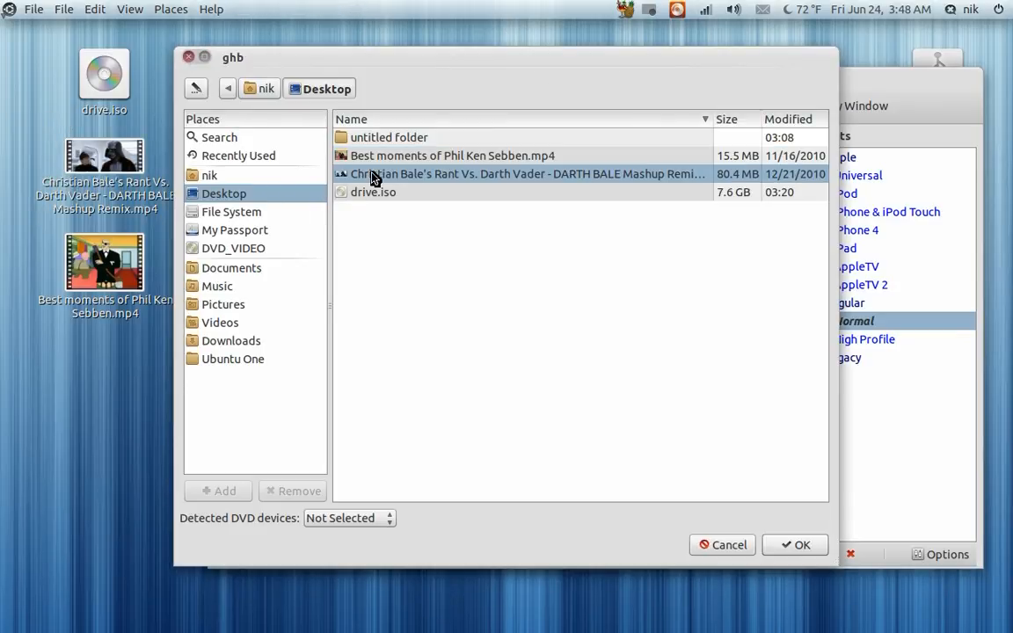
{"action": "mouse_move", "coordinate": [795, 545]}
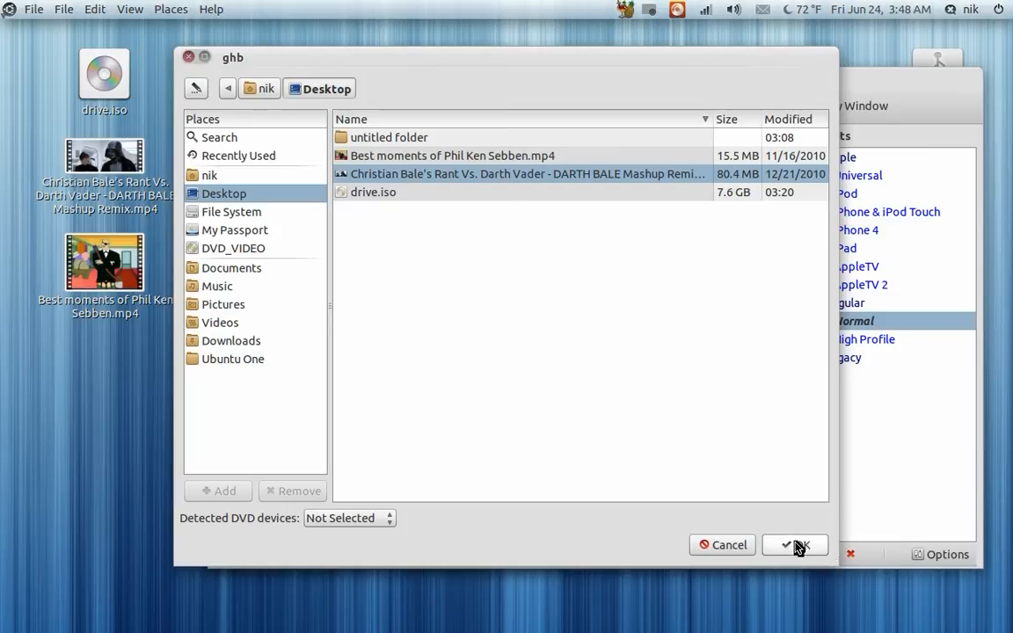
{"action": "left_click", "coordinate": [795, 546]}
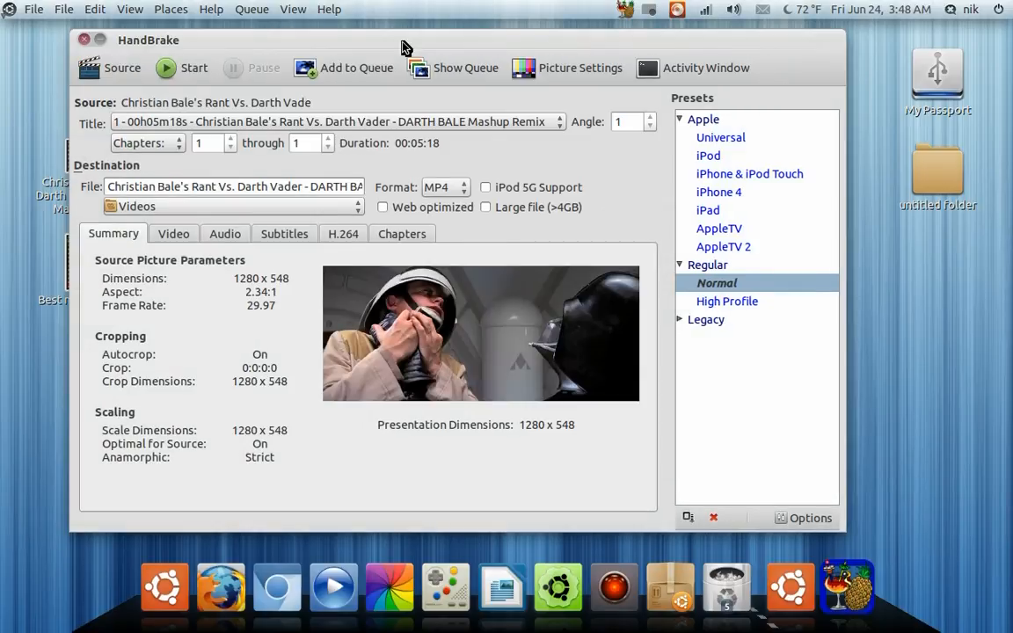
{"action": "mouse_move", "coordinate": [422, 422]}
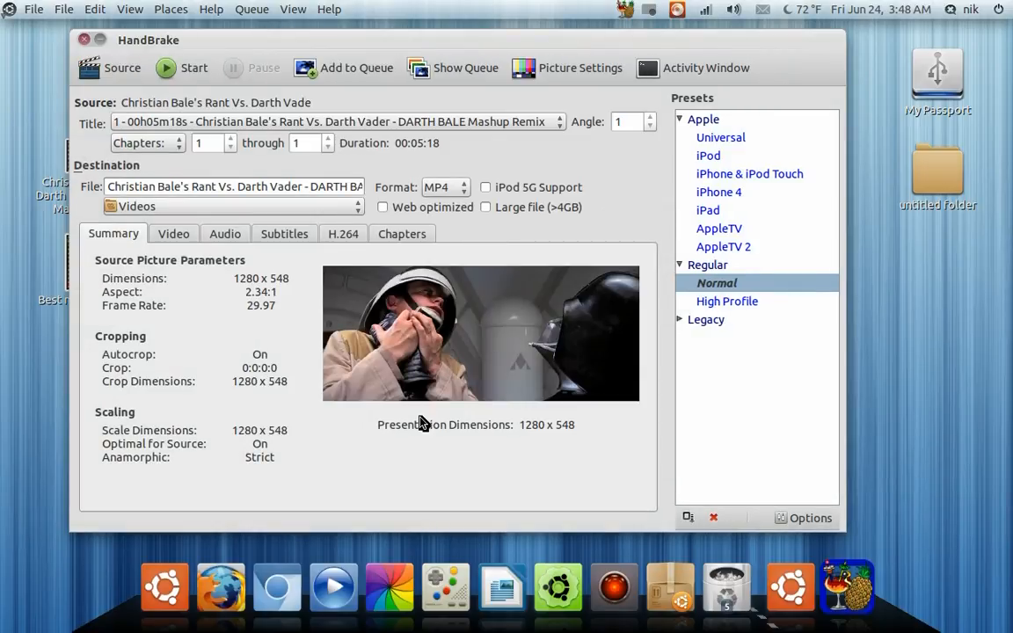
{"action": "mouse_move", "coordinate": [566, 443]}
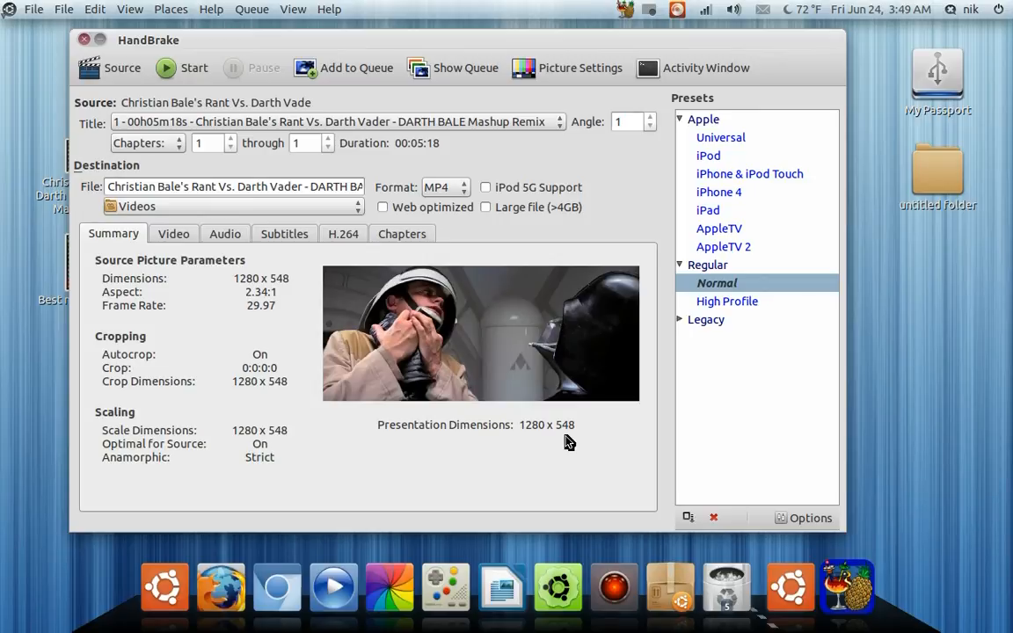
{"action": "mouse_move", "coordinate": [759, 192]}
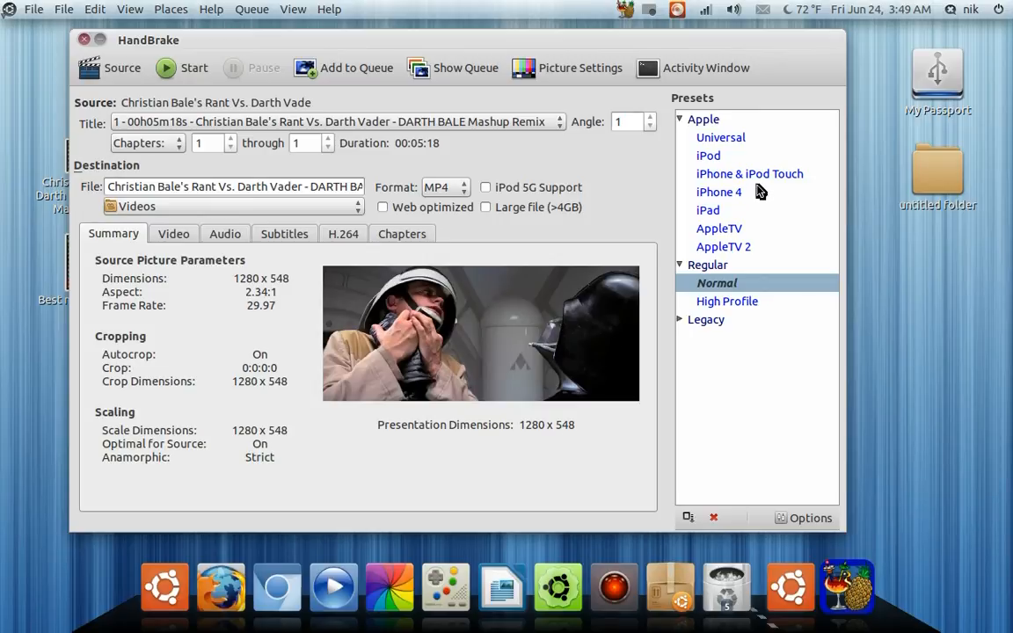
Apply the Apple iPod preset, scaling output to 320×144 with iPod 5G support.
{"action": "left_click", "coordinate": [707, 154]}
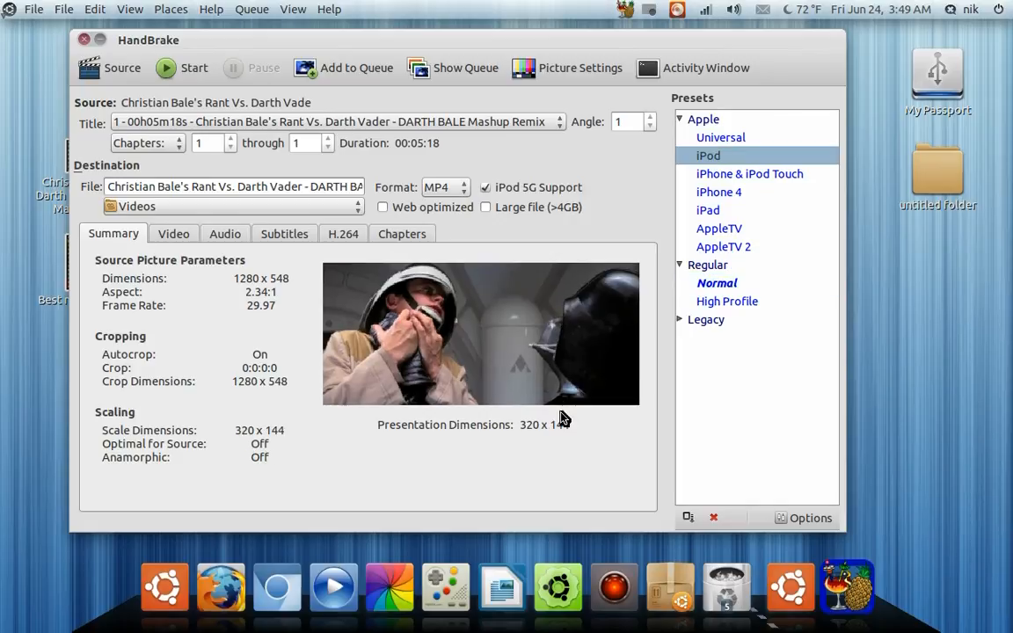
{"action": "mouse_move", "coordinate": [531, 441]}
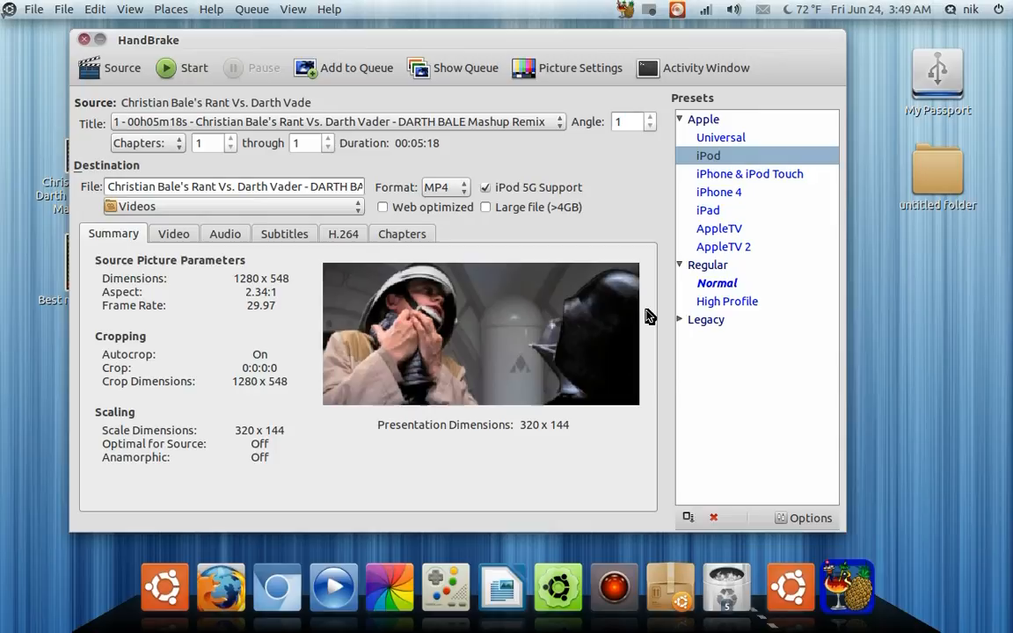
{"action": "mouse_move", "coordinate": [732, 175]}
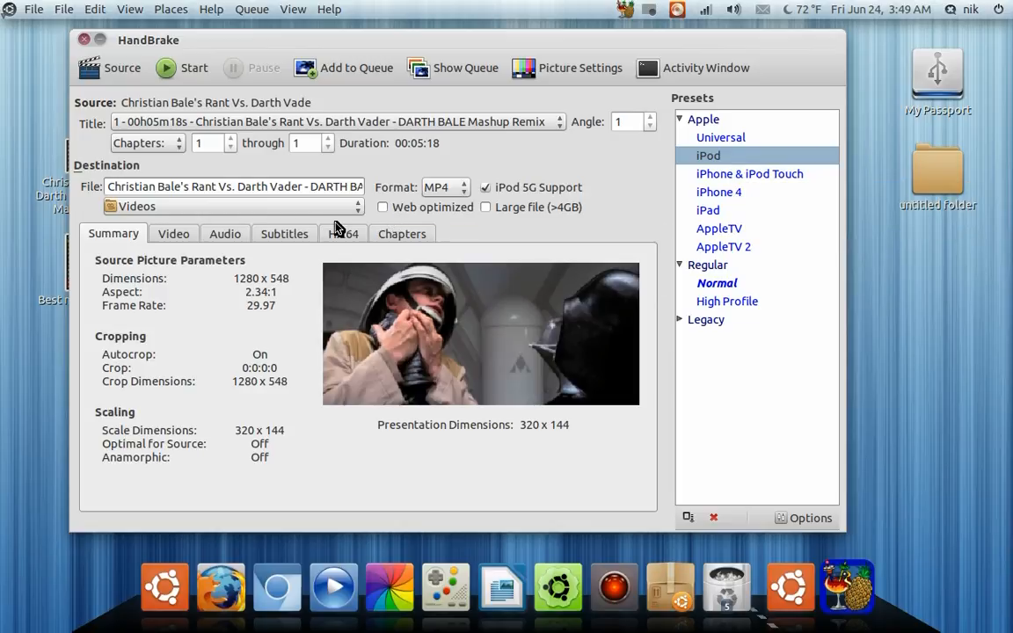
Compare iPhone & iPod Touch, iPhone 4 and AppleTV presets, settling on AppleTV 2 at 1280×544.
{"action": "left_click", "coordinate": [285, 232]}
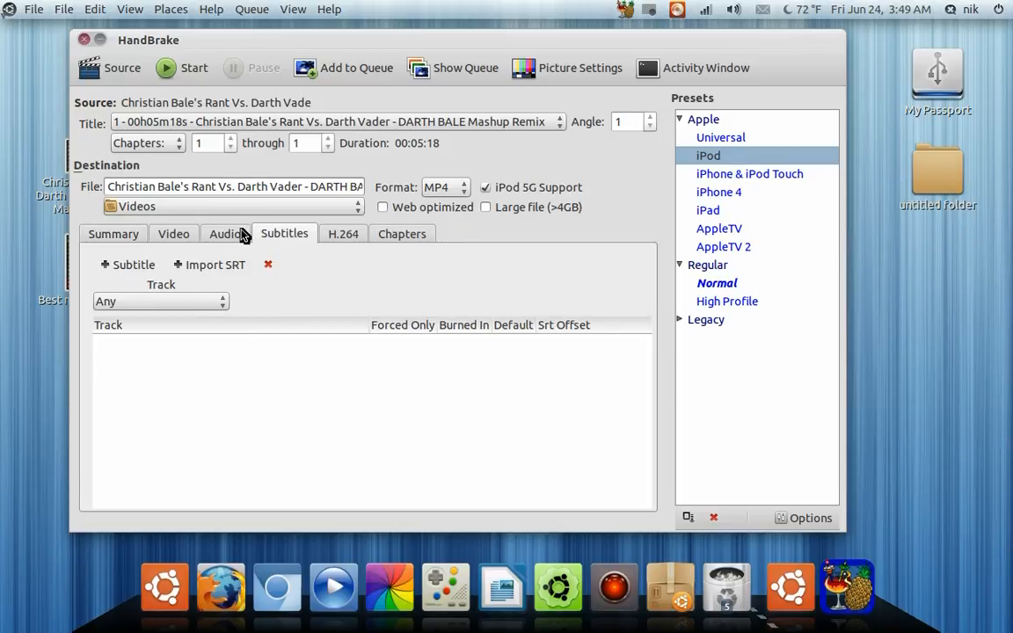
{"action": "left_click", "coordinate": [113, 232]}
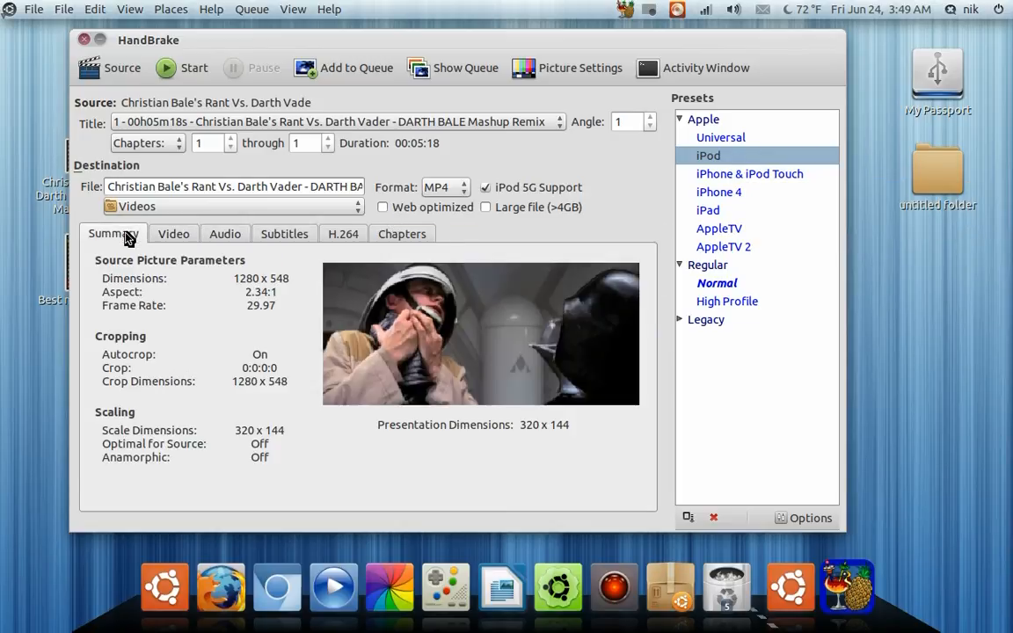
{"action": "left_click", "coordinate": [749, 174]}
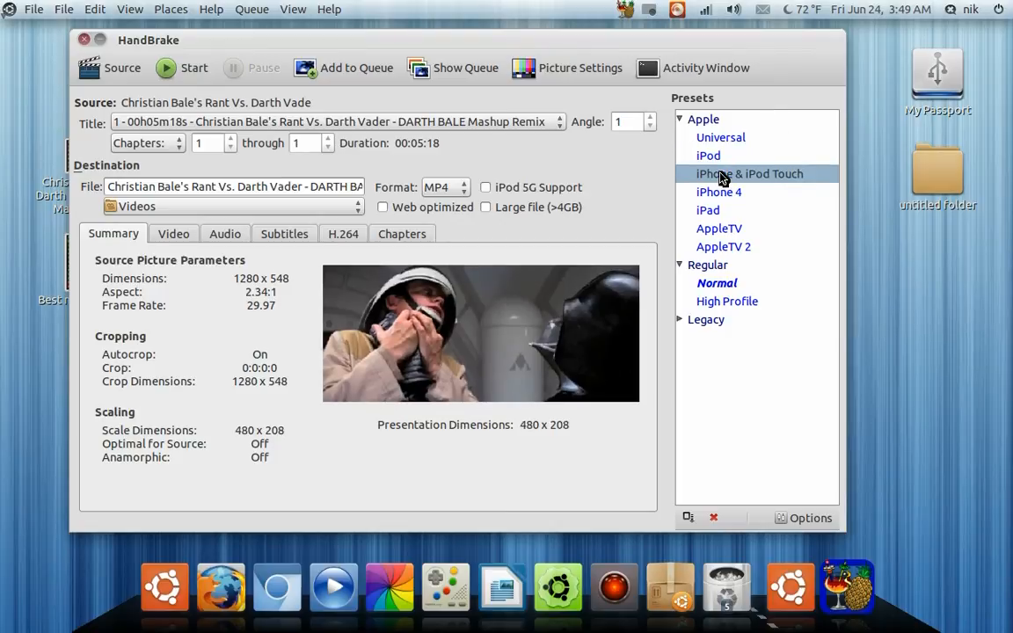
{"action": "left_click", "coordinate": [717, 191]}
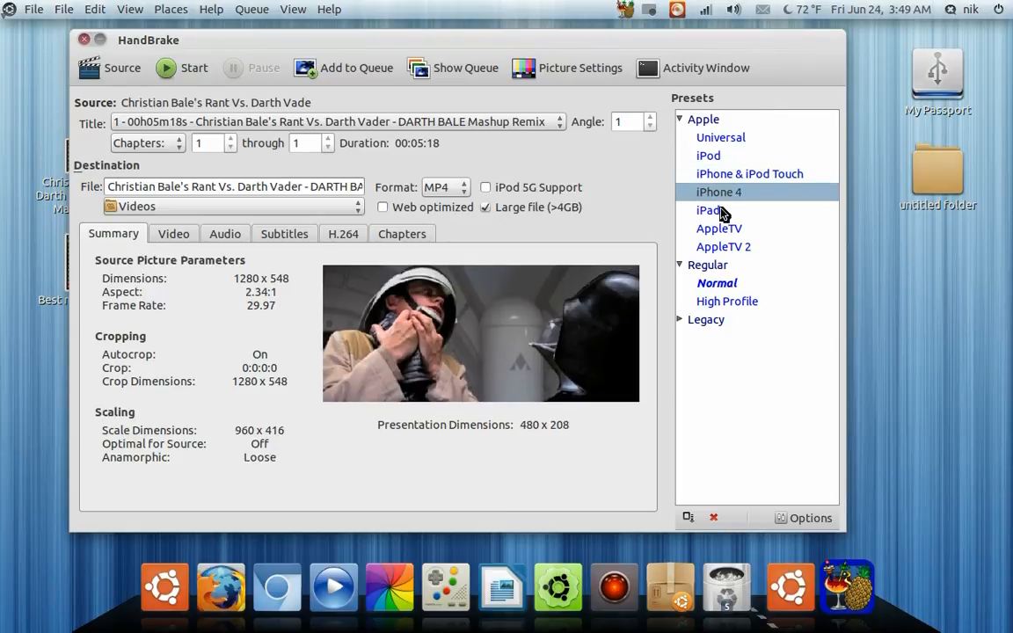
{"action": "left_click", "coordinate": [720, 228]}
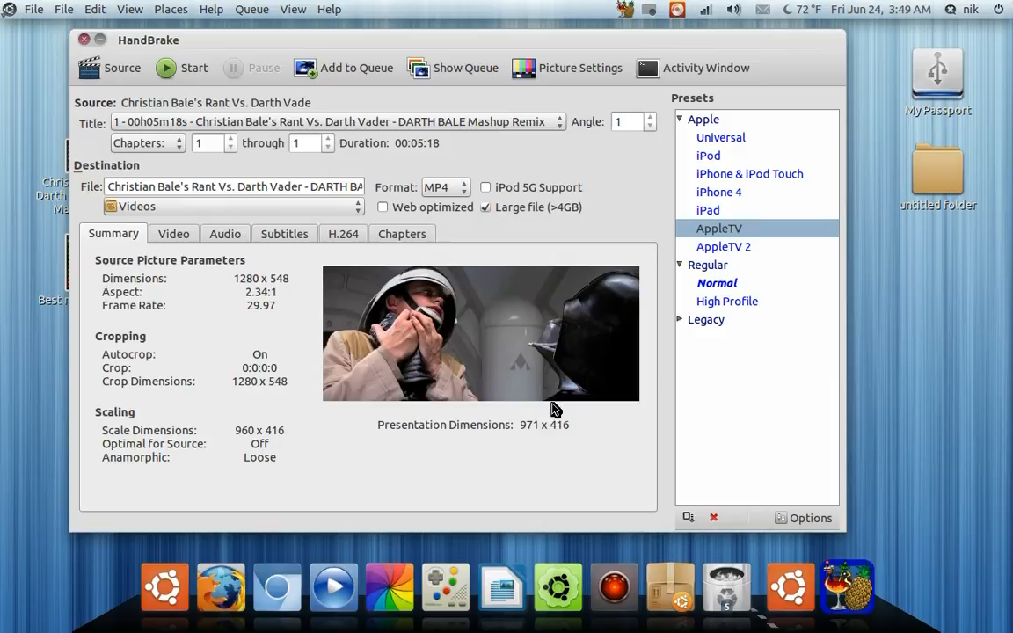
{"action": "mouse_move", "coordinate": [741, 250]}
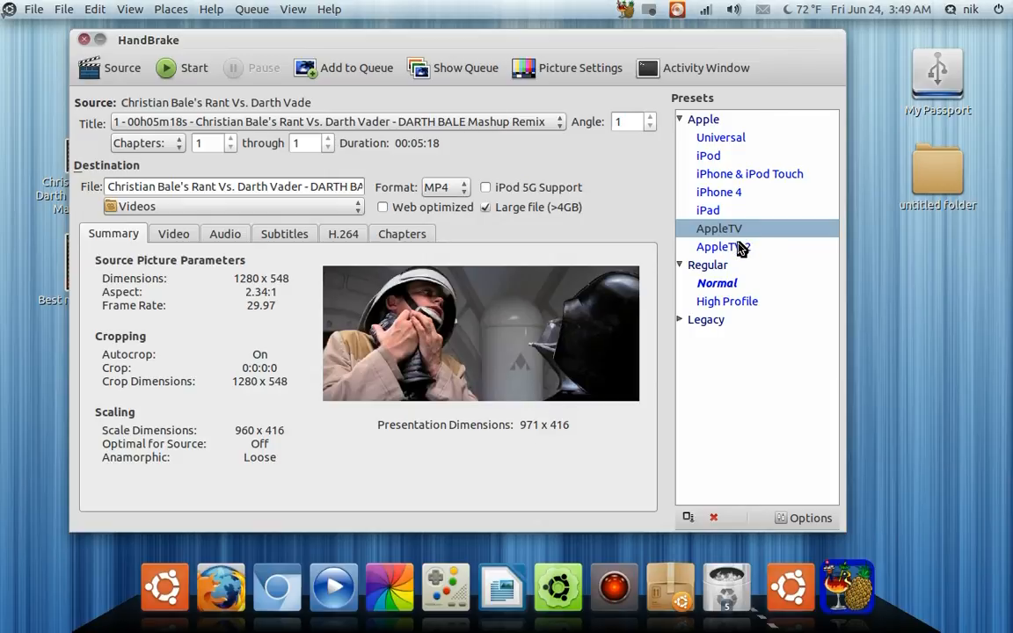
{"action": "left_click", "coordinate": [722, 246]}
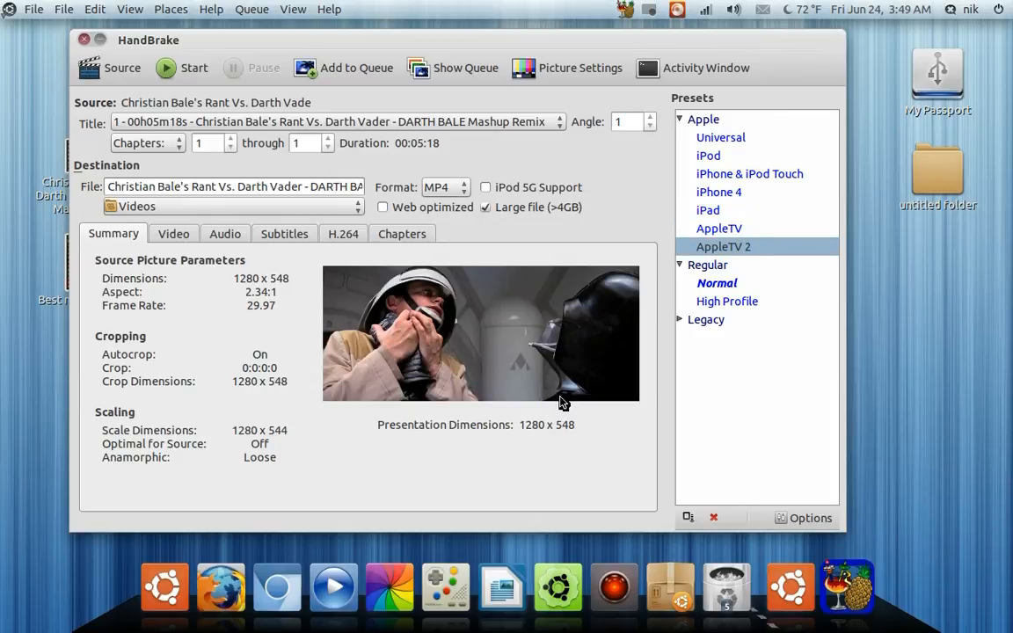
{"action": "mouse_move", "coordinate": [544, 439]}
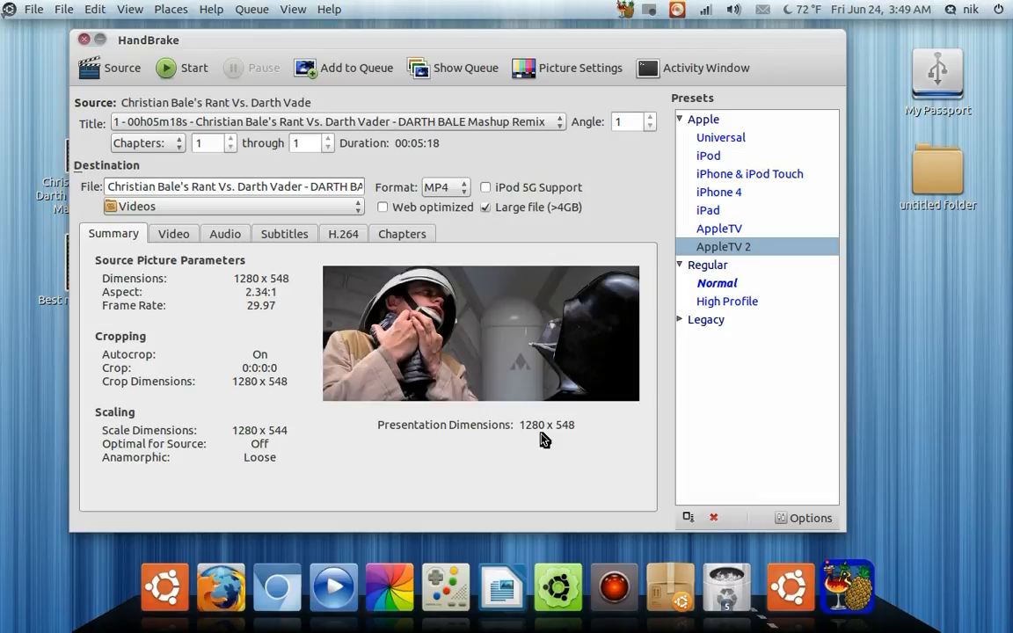
{"action": "mouse_move", "coordinate": [484, 414]}
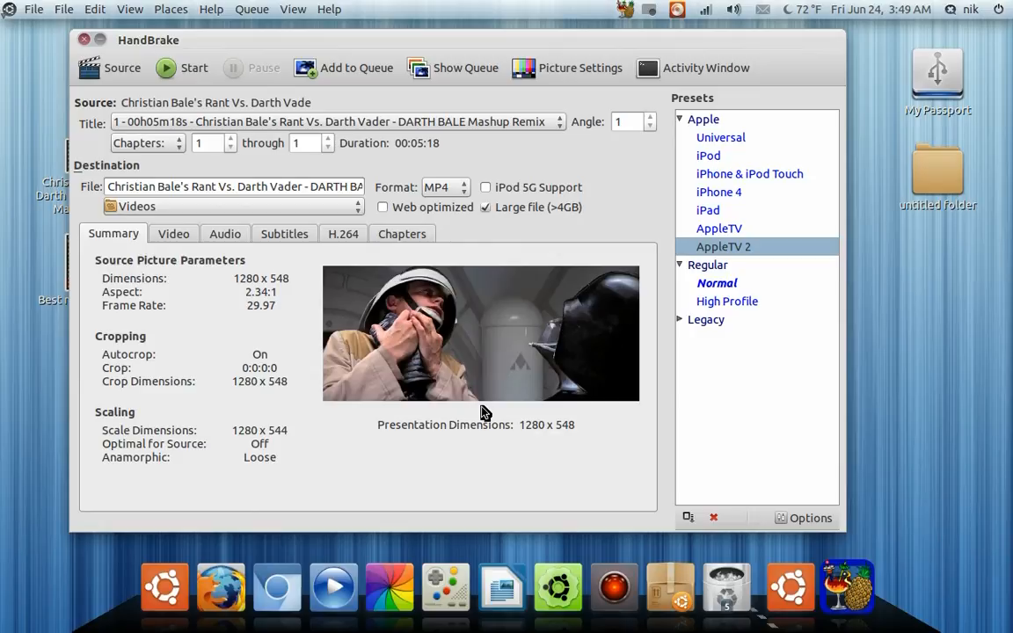
{"action": "mouse_move", "coordinate": [292, 237]}
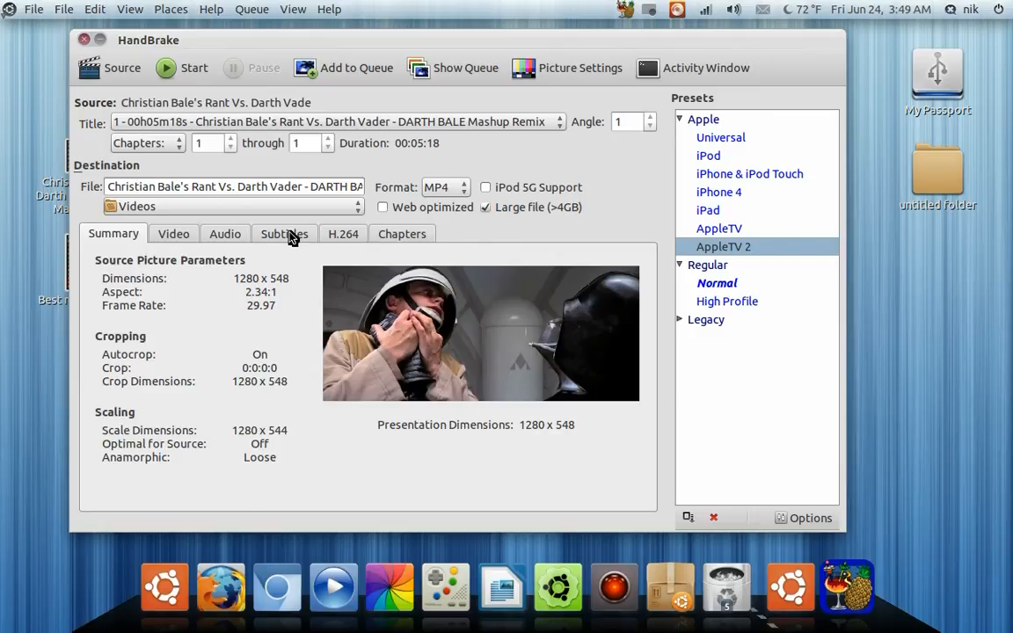
{"action": "left_click", "coordinate": [285, 232]}
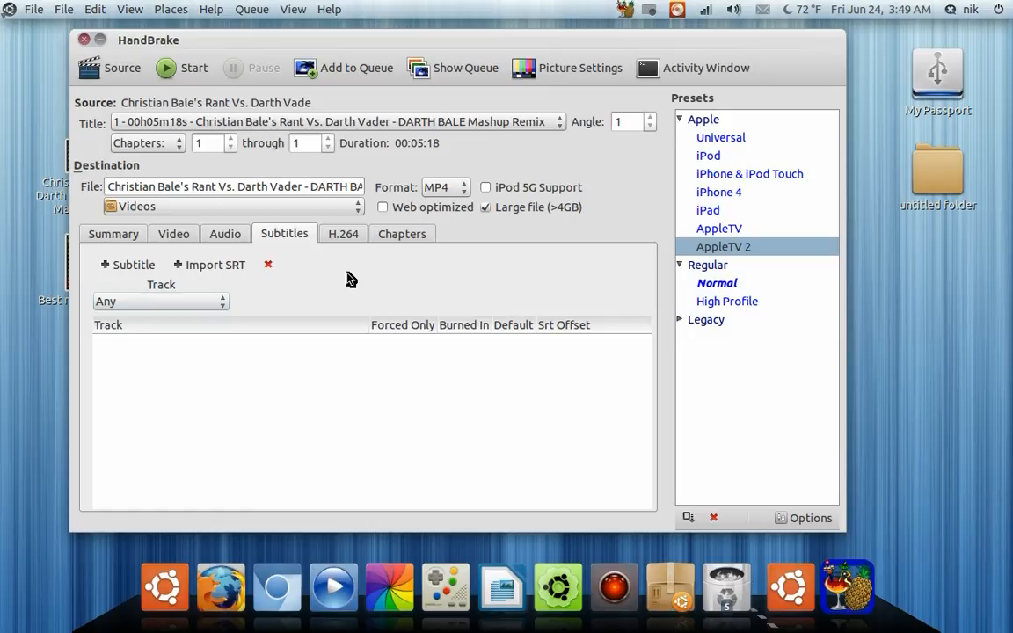
{"action": "mouse_move", "coordinate": [158, 243]}
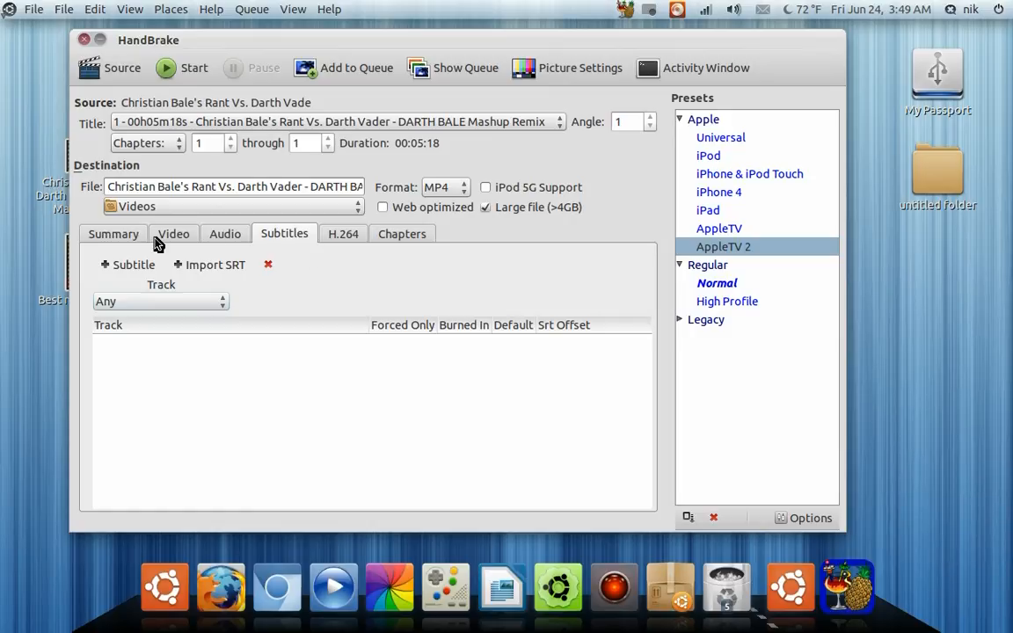
{"action": "left_click", "coordinate": [113, 232]}
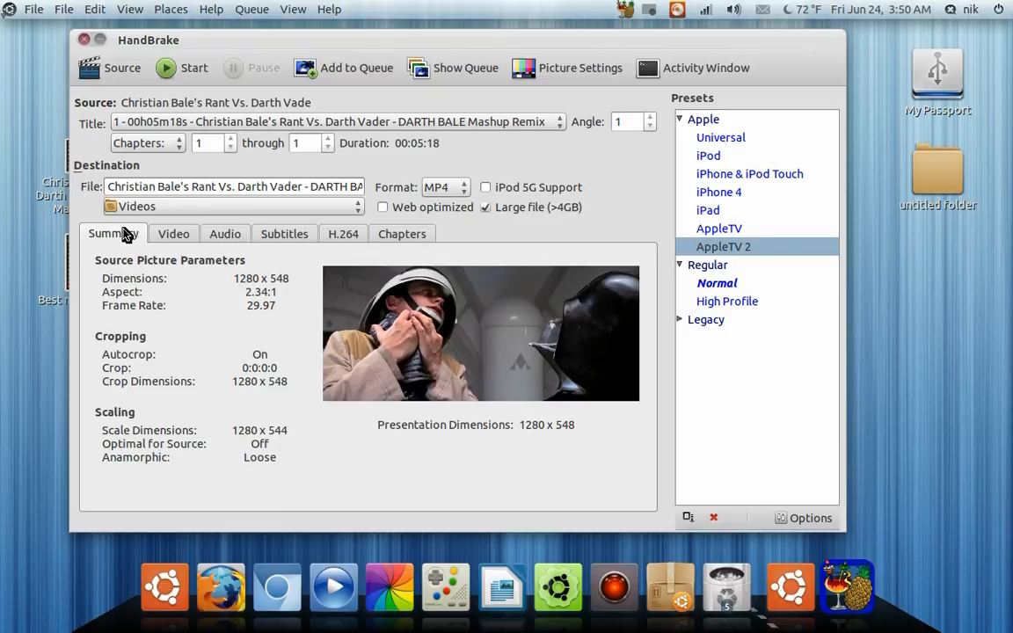
{"action": "mouse_move", "coordinate": [79, 39]}
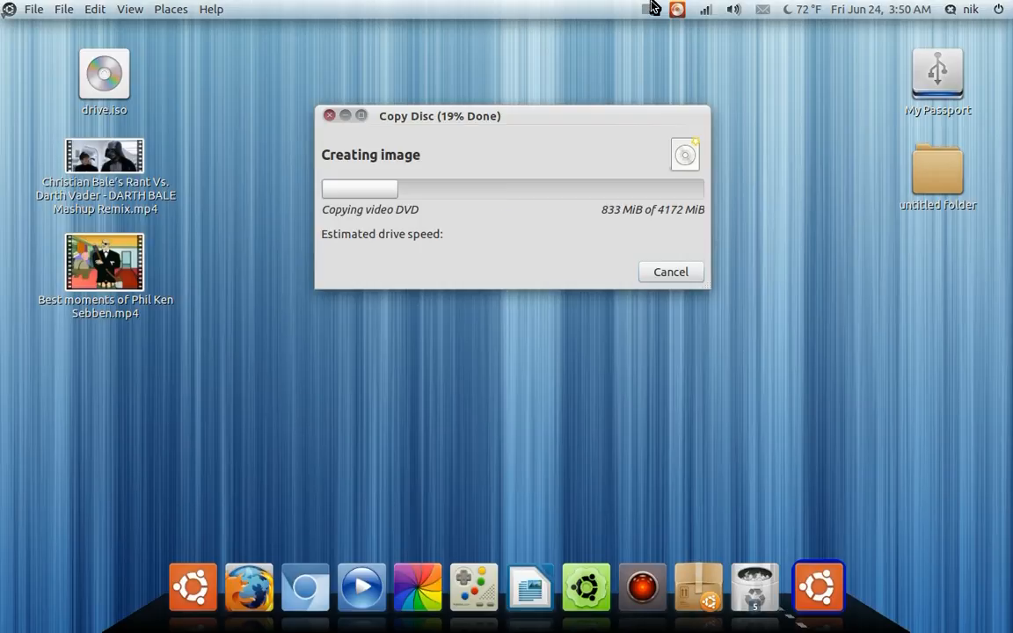
Leave Brasero's disc image copy running and close HandBrake down to the desktop.
{"action": "left_click", "coordinate": [675, 10]}
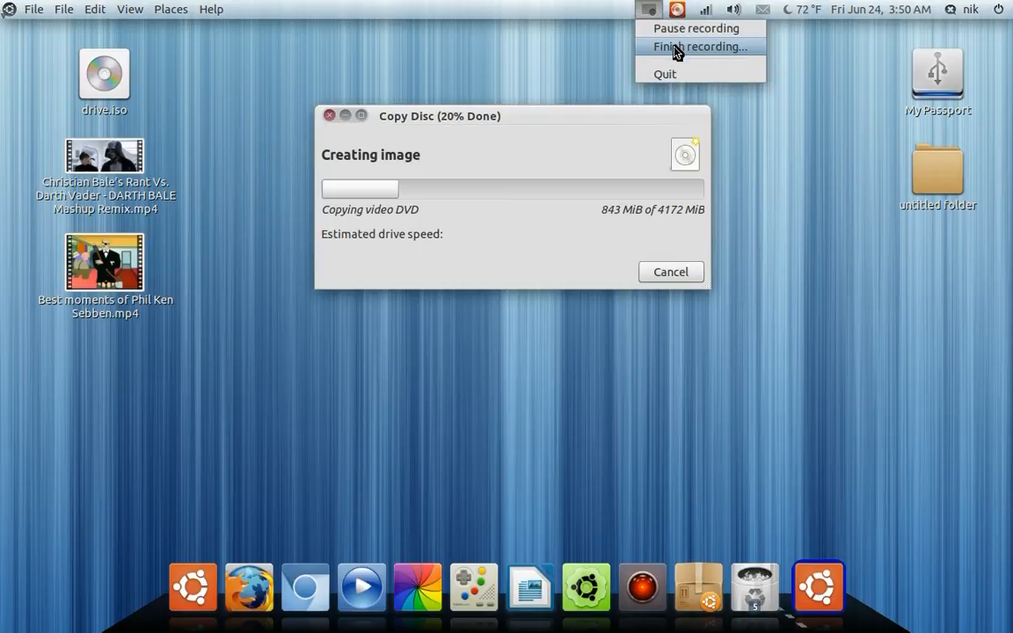
{"action": "left_click", "coordinate": [697, 46]}
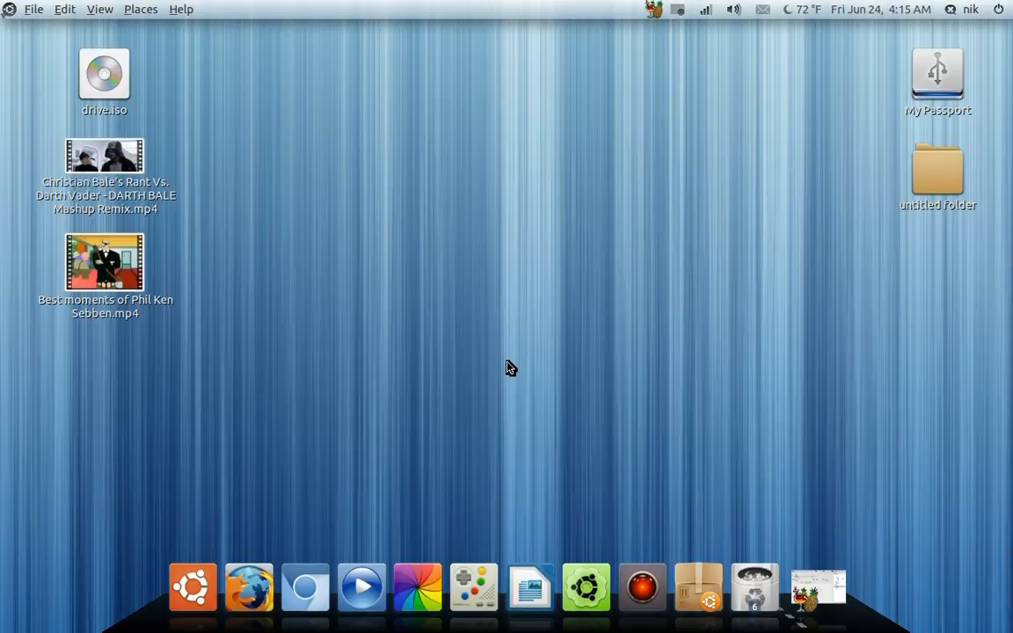
Restart HandBrake, load drive.iso from the Desktop and queue Drive Angry title 2 for encoding.
{"action": "left_click", "coordinate": [818, 584]}
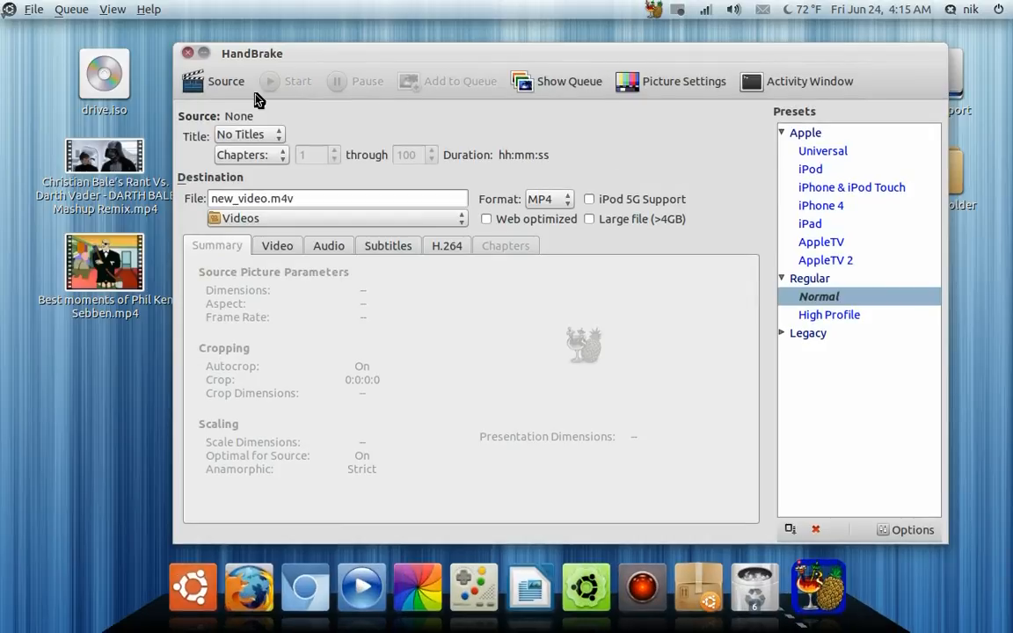
{"action": "left_click", "coordinate": [214, 81]}
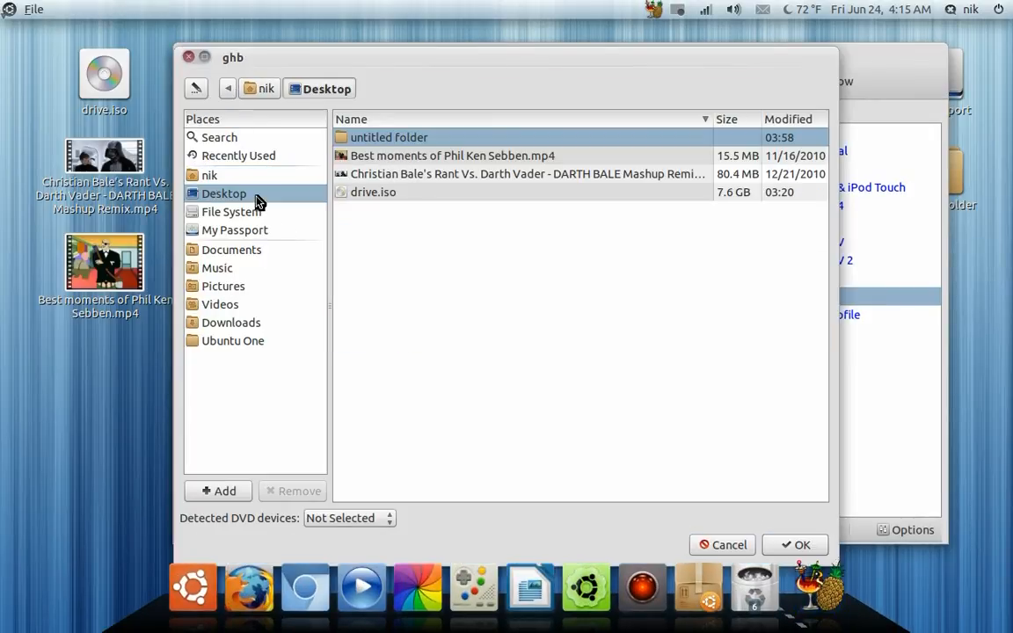
{"action": "left_click", "coordinate": [373, 191]}
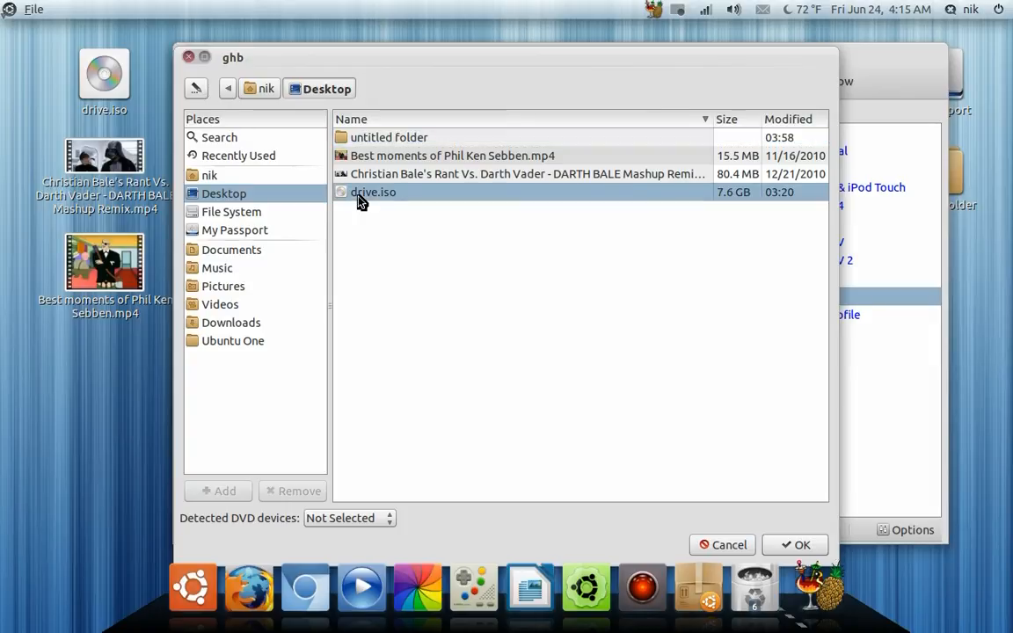
{"action": "left_click", "coordinate": [795, 545]}
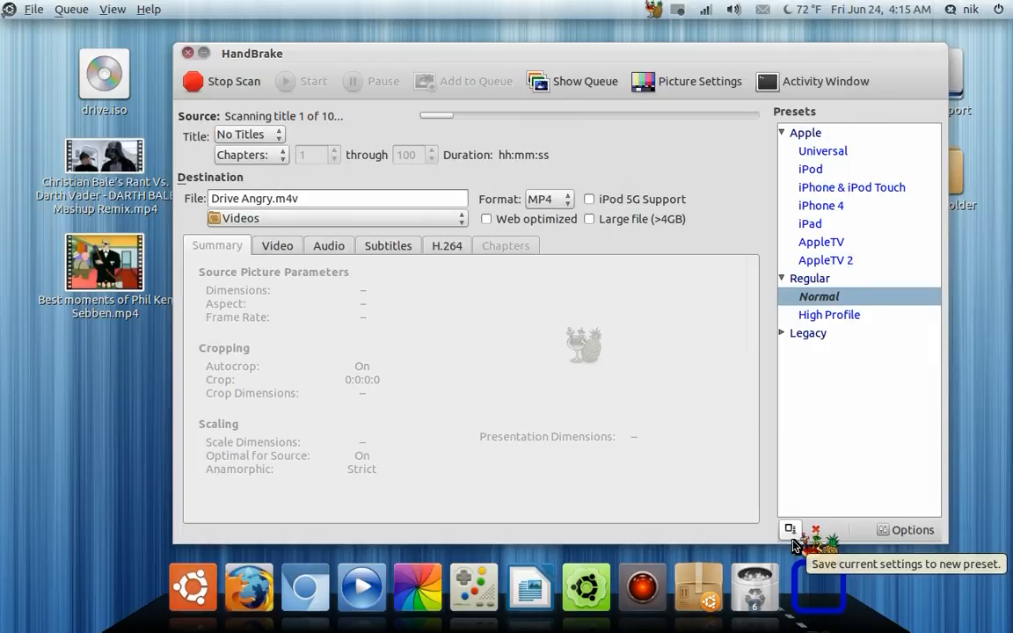
{"action": "mouse_move", "coordinate": [474, 112]}
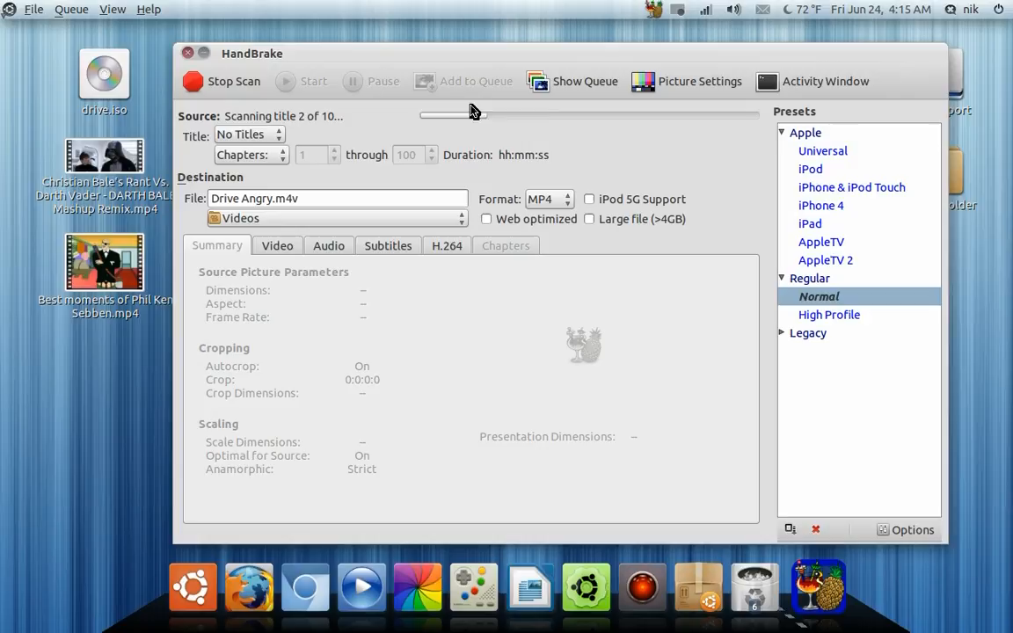
{"action": "left_click_drag", "start_coordinate": [253, 53], "coordinate": [422, 56]}
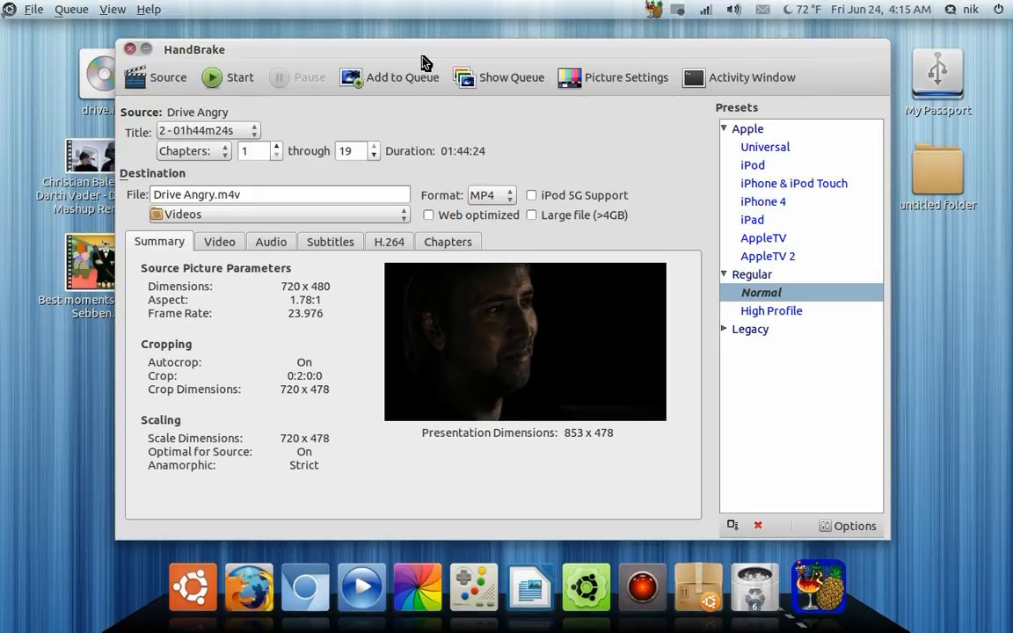
{"action": "mouse_move", "coordinate": [494, 345]}
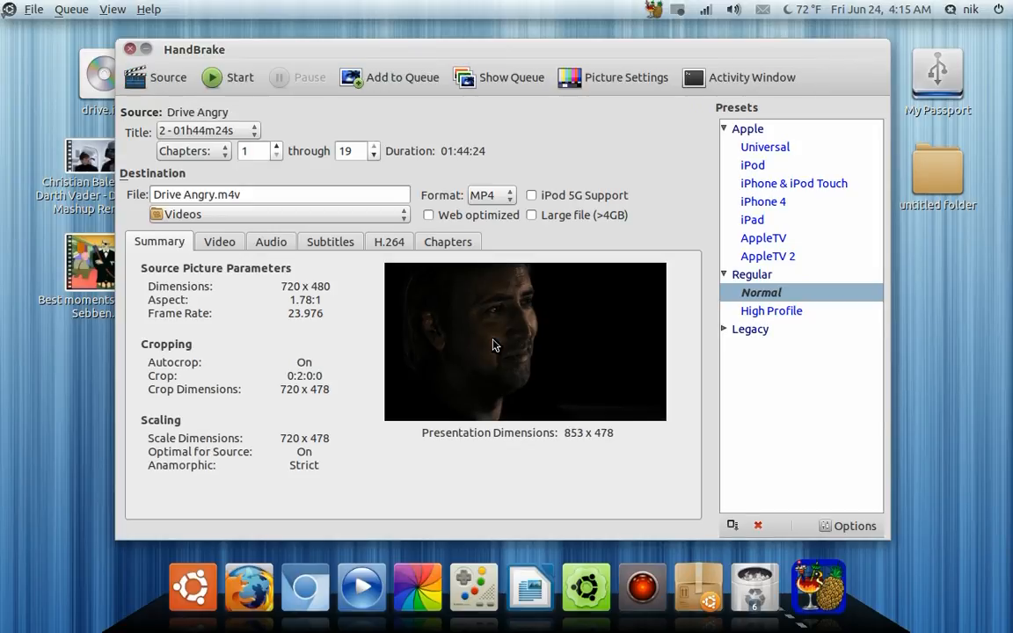
{"action": "mouse_move", "coordinate": [426, 215]}
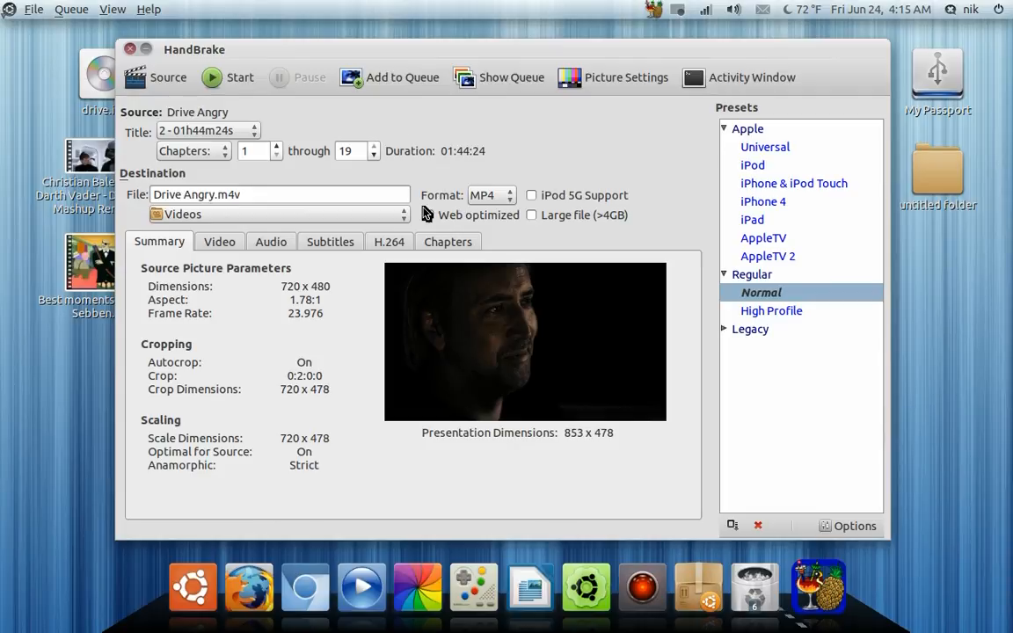
{"action": "mouse_move", "coordinate": [400, 78]}
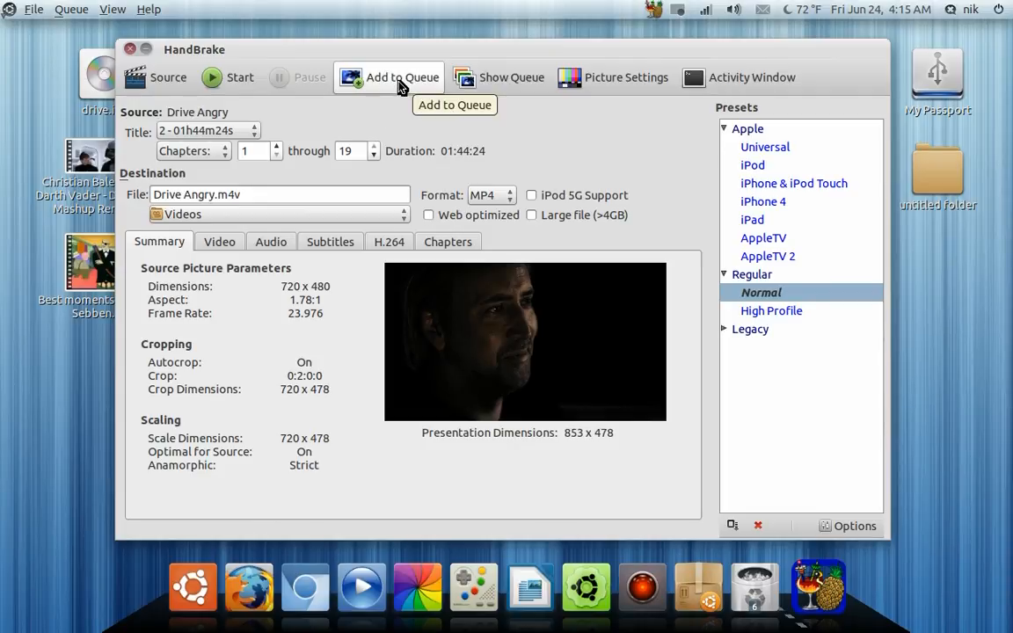
{"action": "left_click", "coordinate": [401, 78]}
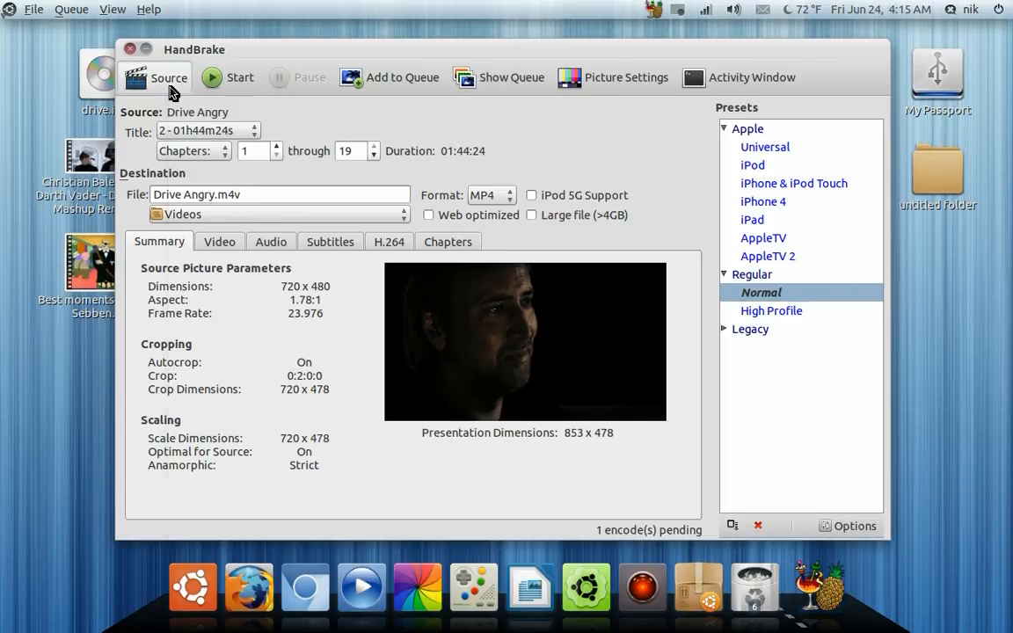
Load brasero.iso from the Desktop as the new source, scanning its DVD Video title.
{"action": "left_click", "coordinate": [165, 77]}
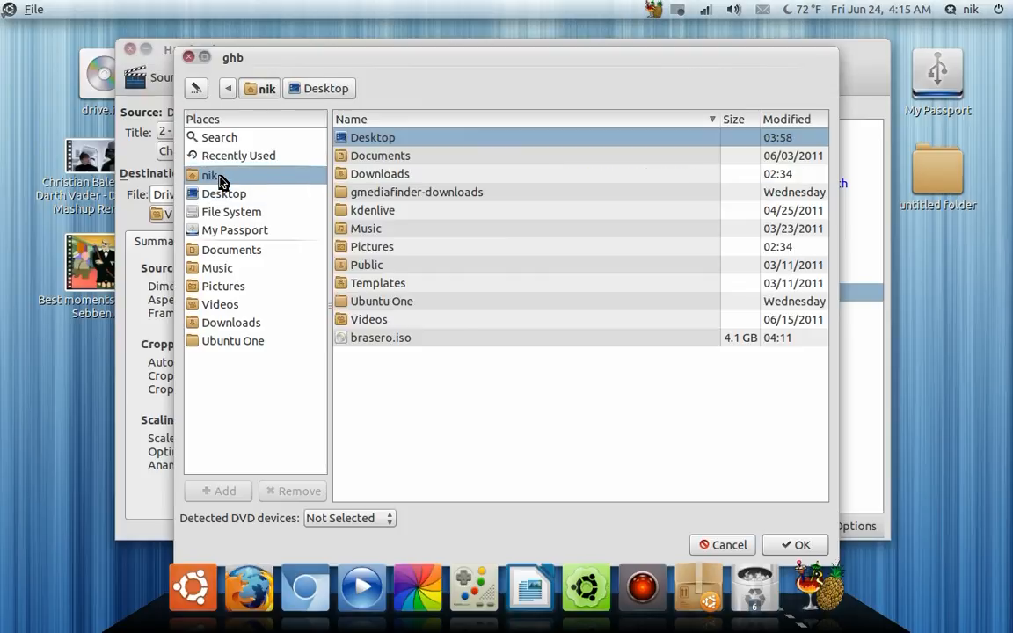
{"action": "left_click", "coordinate": [380, 338]}
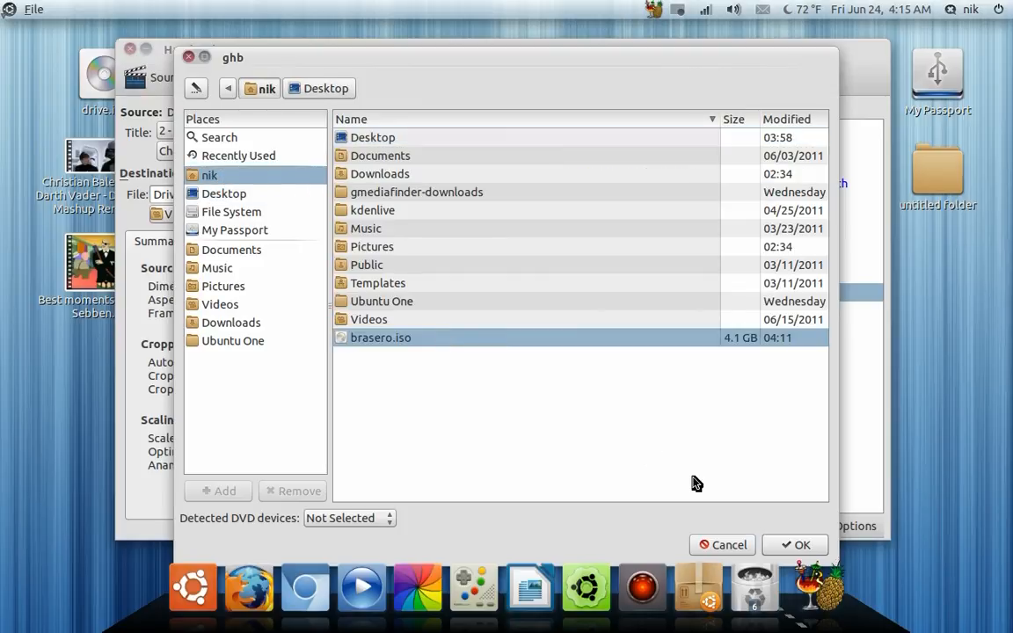
{"action": "left_click", "coordinate": [794, 545]}
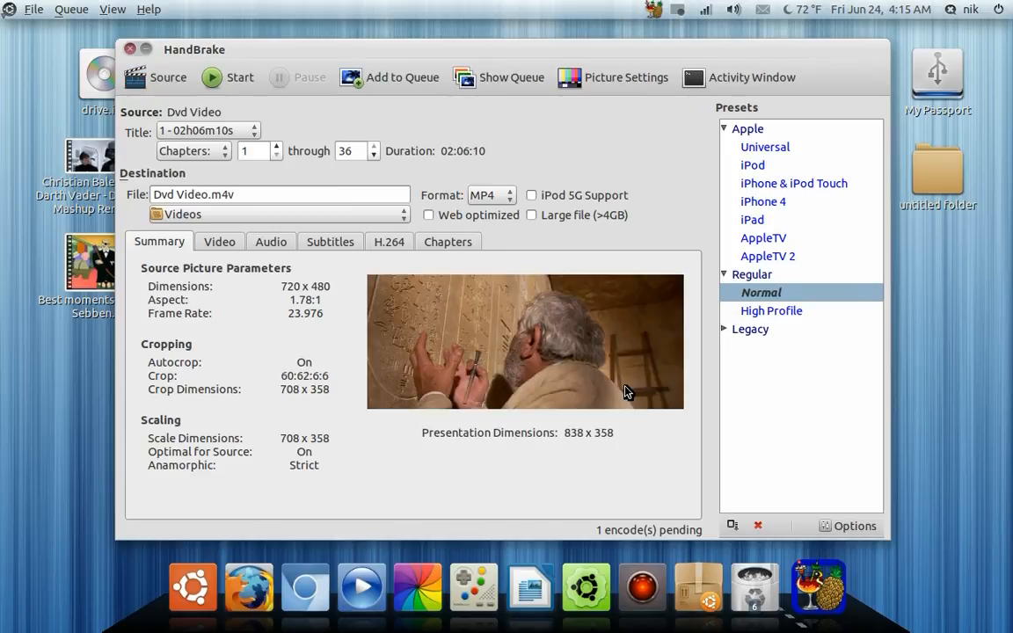
{"action": "mouse_move", "coordinate": [455, 427]}
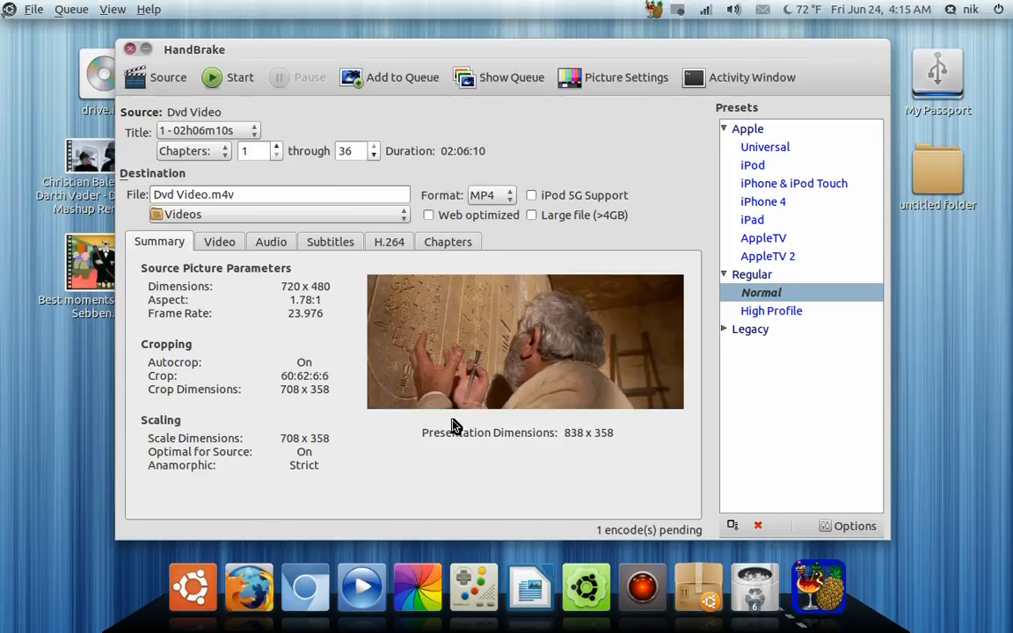
{"action": "mouse_move", "coordinate": [368, 296]}
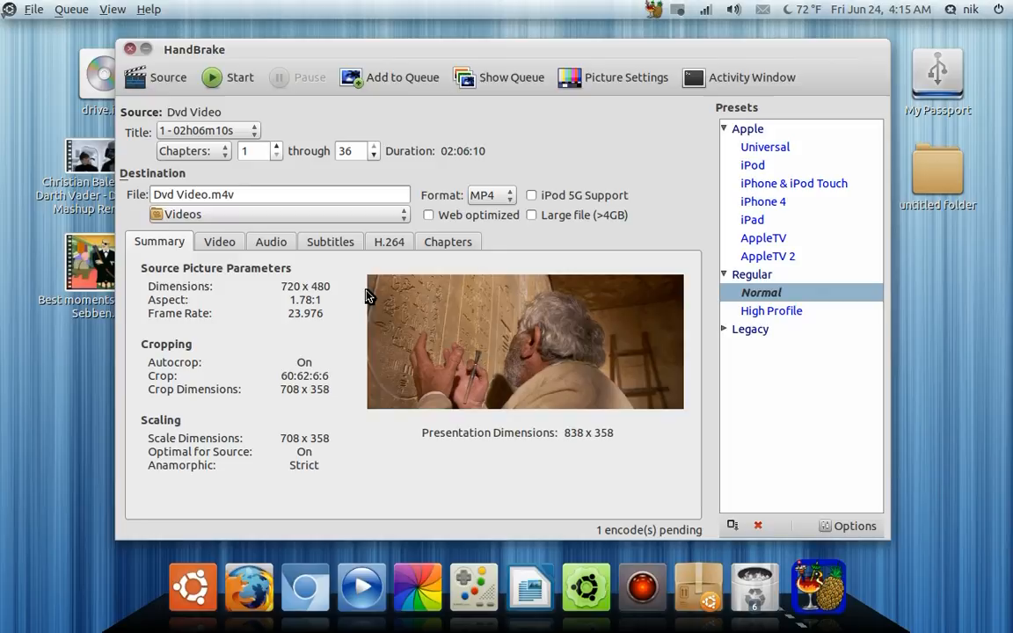
{"action": "mouse_move", "coordinate": [380, 327]}
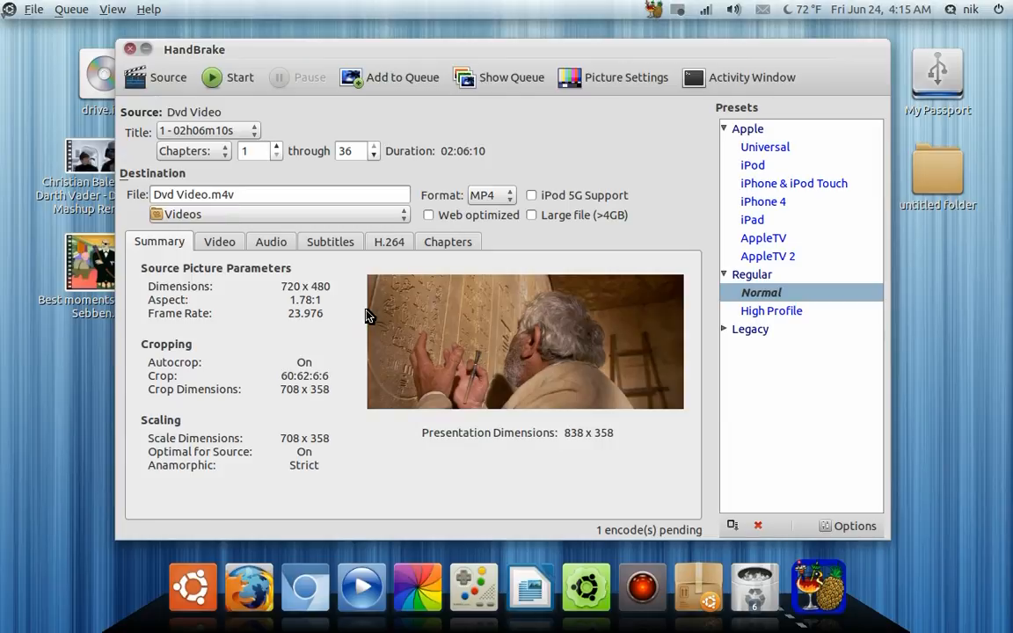
Switch video encoding to a 1500 kbps average bitrate, keeping the H.264 (x264) codec.
{"action": "left_click", "coordinate": [218, 242]}
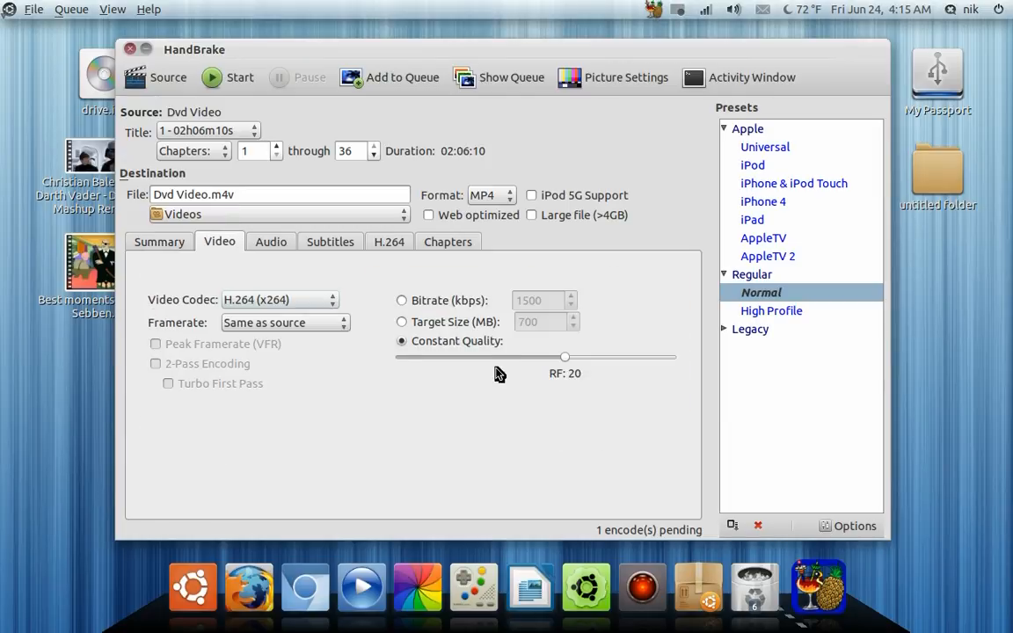
{"action": "left_click", "coordinate": [401, 299]}
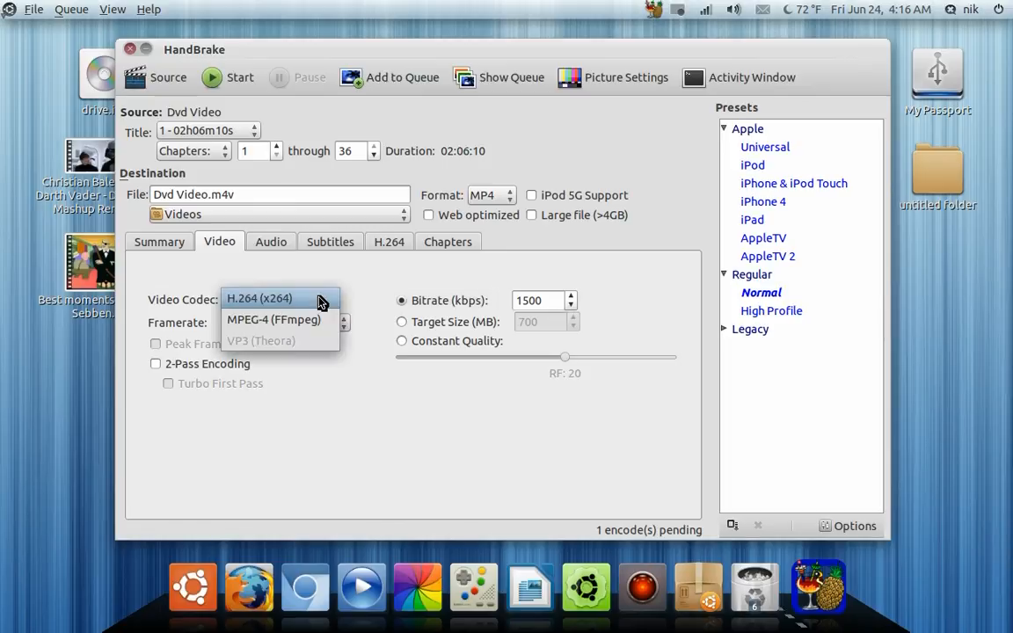
{"action": "left_click", "coordinate": [274, 320]}
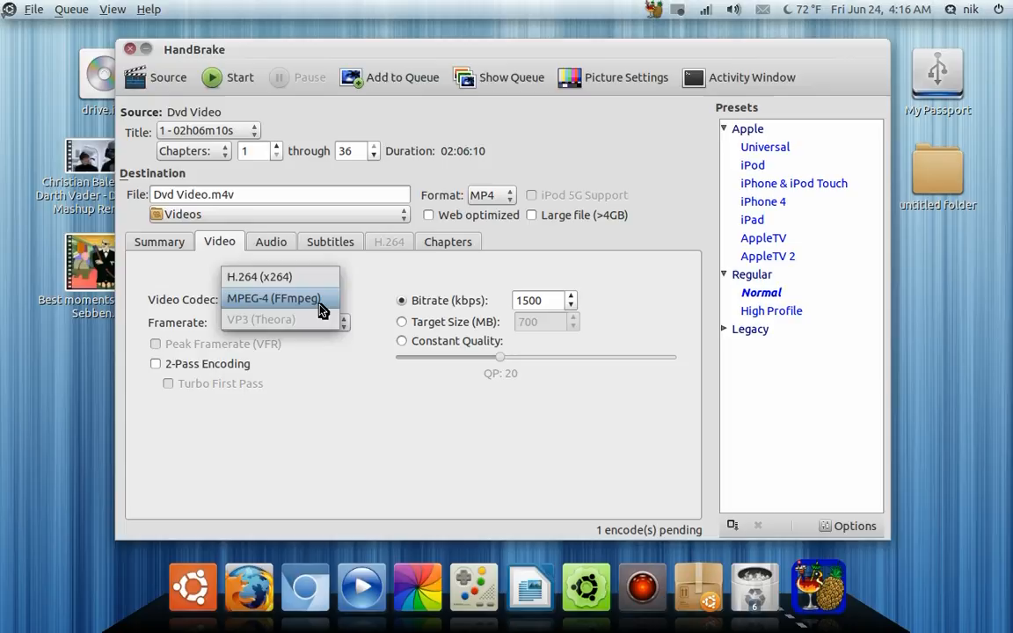
{"action": "left_click", "coordinate": [281, 276]}
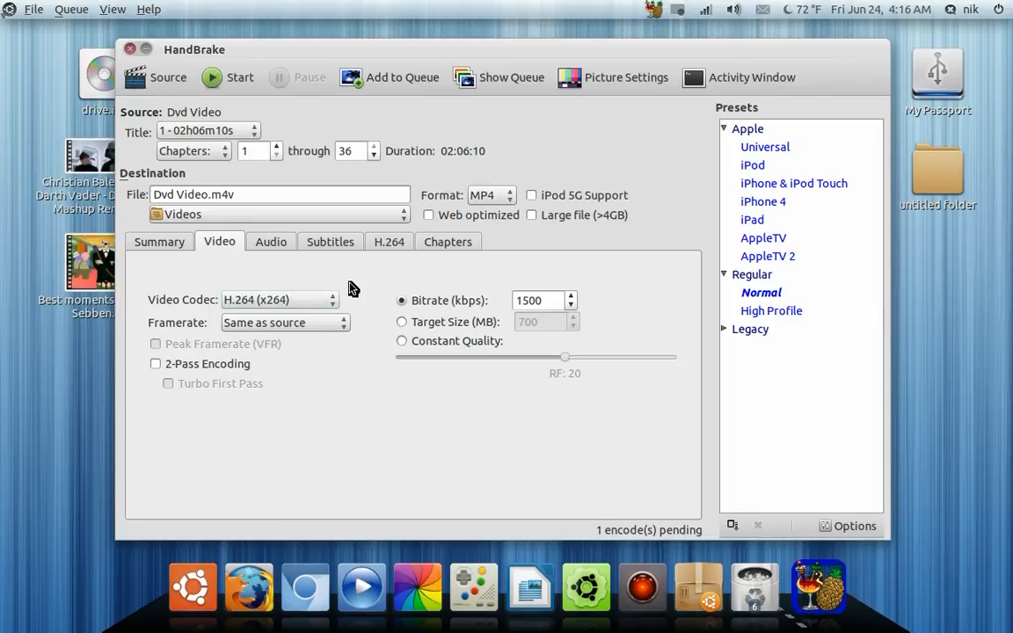
Review the advanced H.264 encoder options for the Dvd Video title.
{"action": "left_click", "coordinate": [389, 242]}
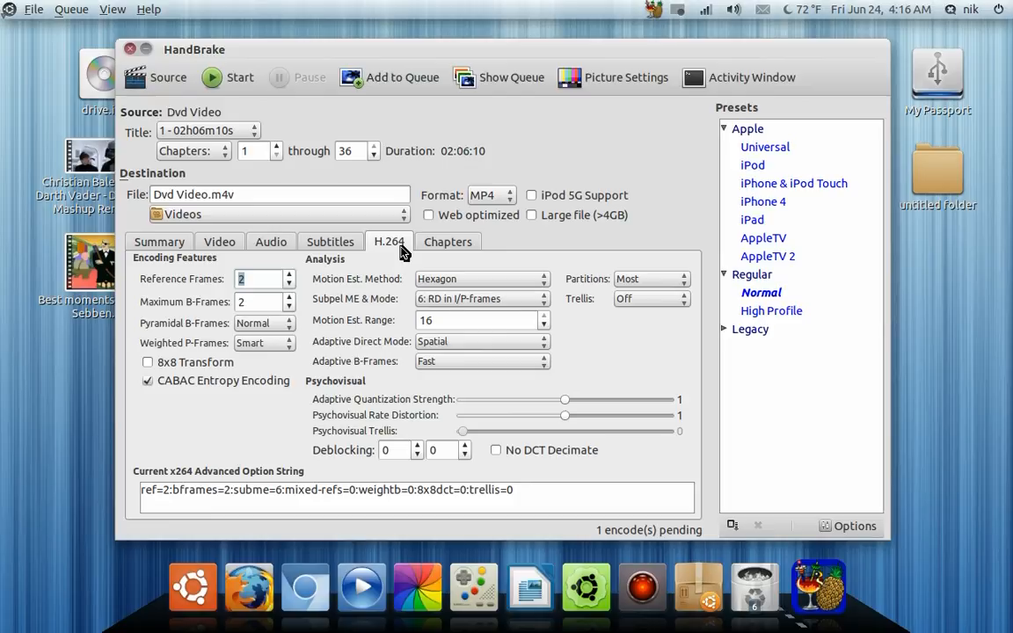
{"action": "mouse_move", "coordinate": [484, 390]}
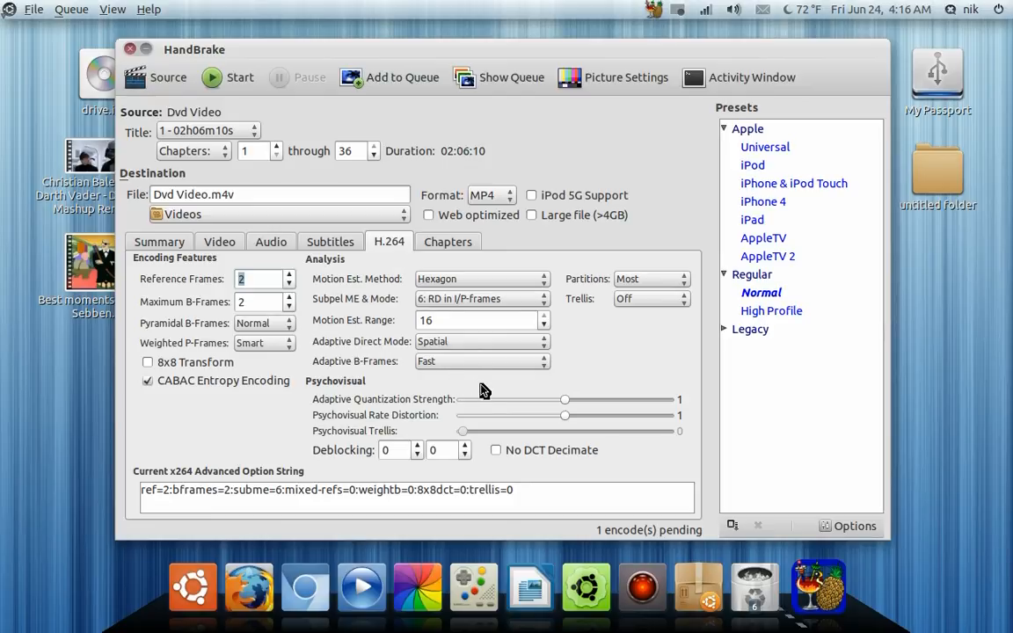
{"action": "mouse_move", "coordinate": [457, 383]}
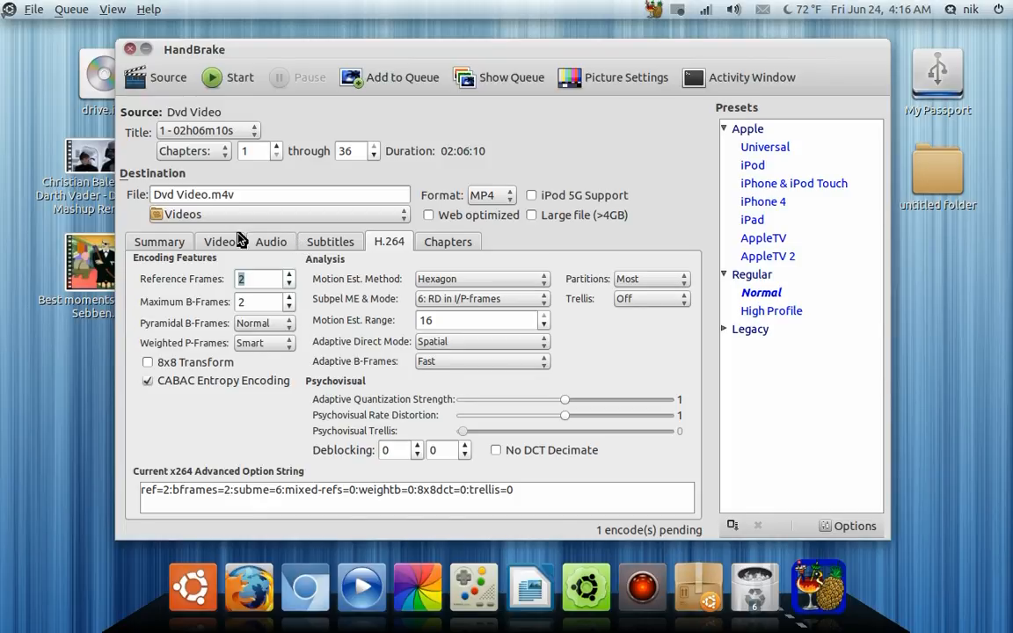
Browse the framerate choices in the video settings and keep Same as source.
{"action": "left_click", "coordinate": [220, 241]}
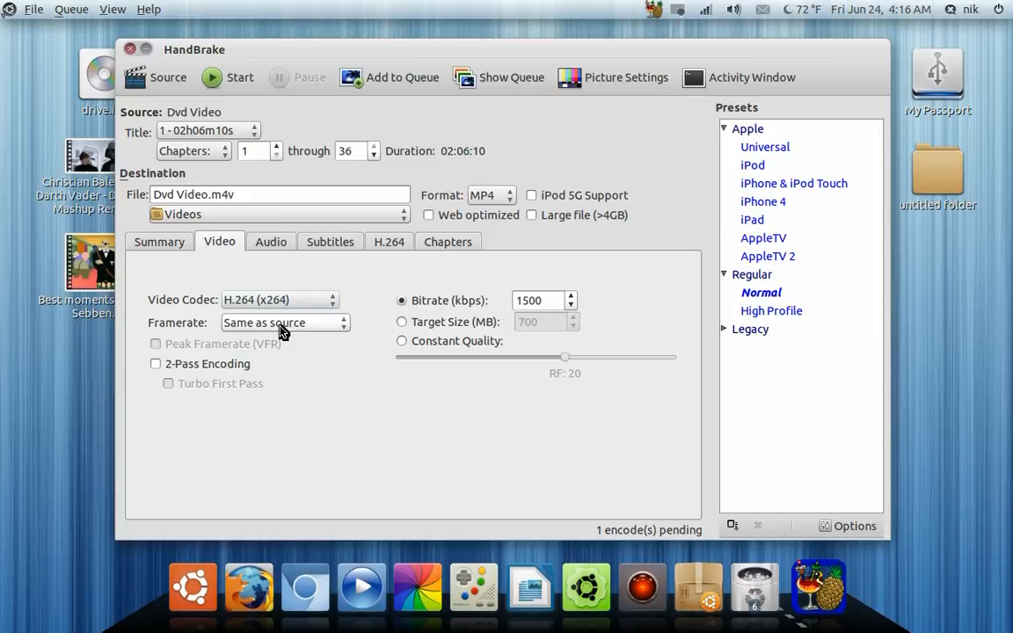
{"action": "left_click", "coordinate": [283, 324]}
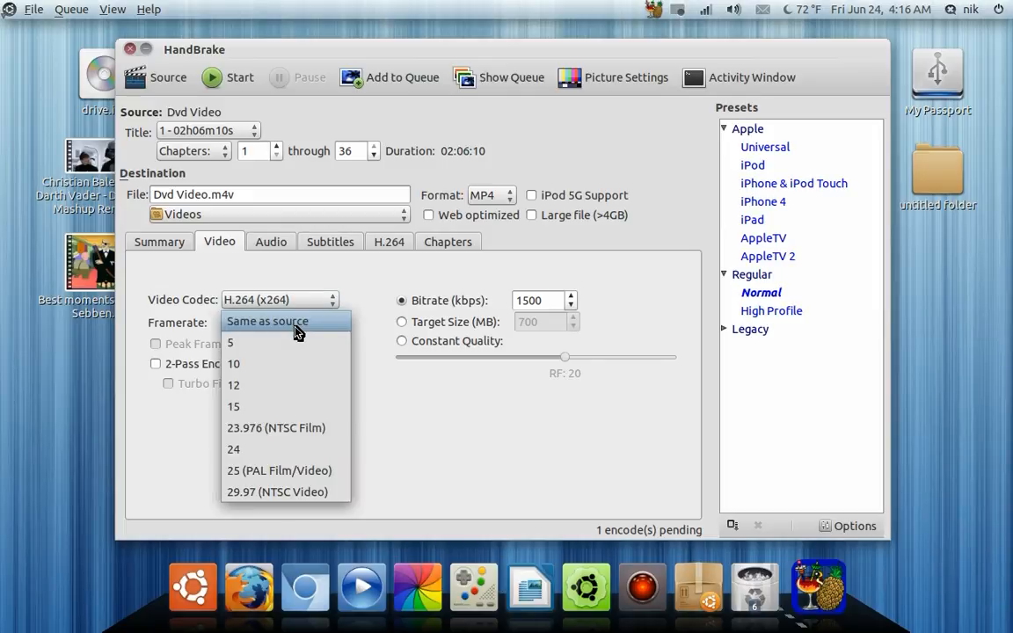
{"action": "mouse_move", "coordinate": [276, 427]}
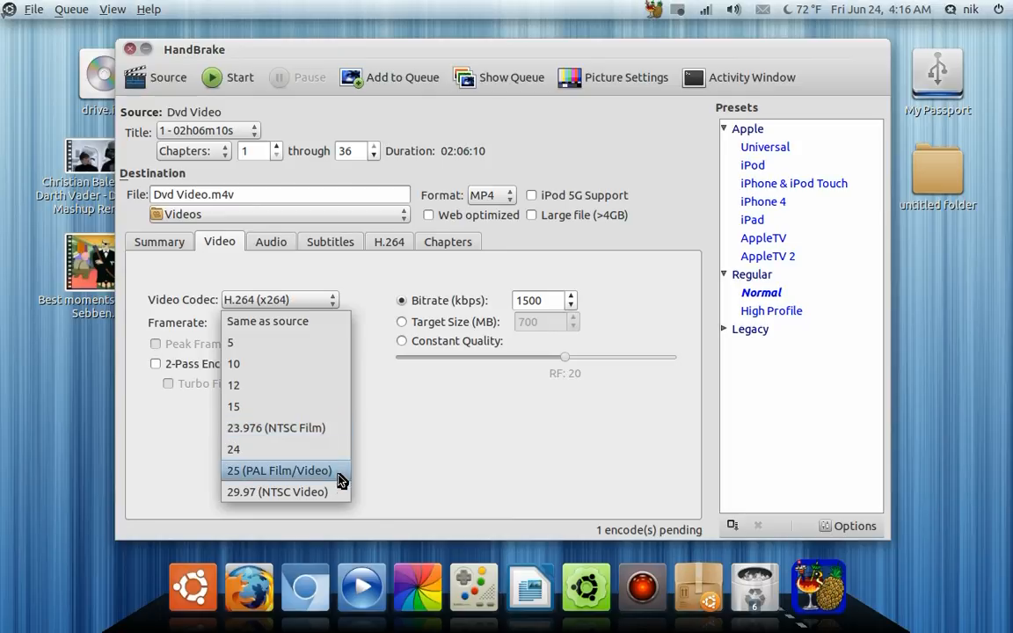
{"action": "mouse_move", "coordinate": [320, 436]}
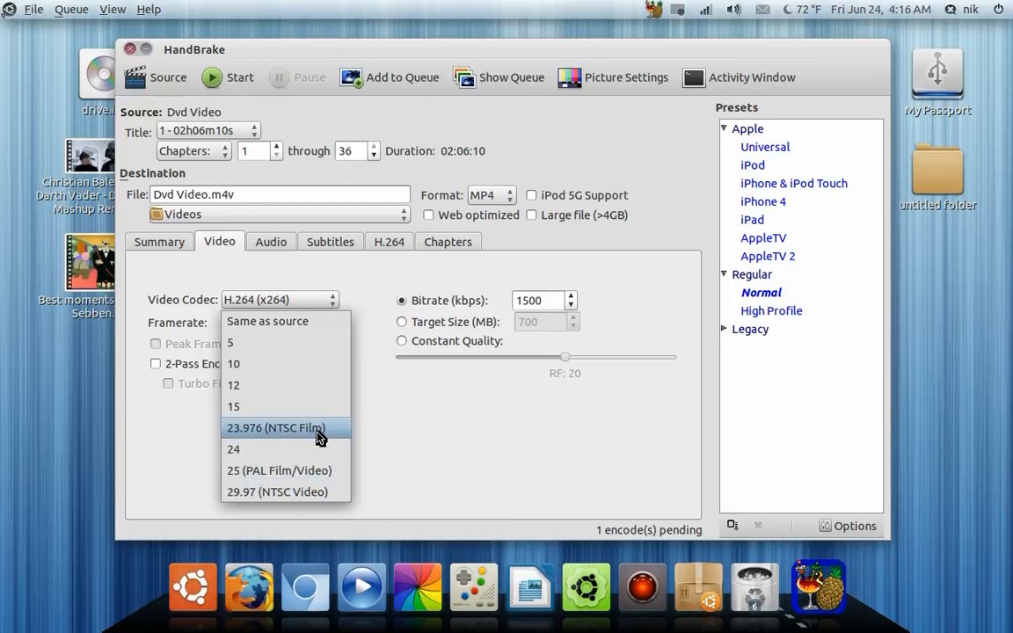
{"action": "left_click", "coordinate": [267, 320]}
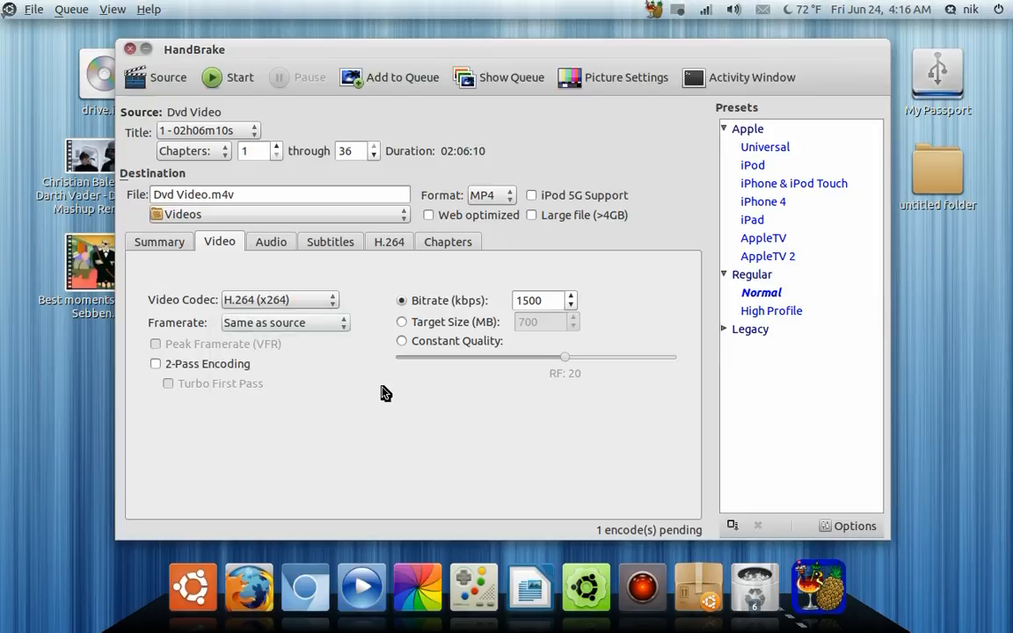
{"action": "mouse_move", "coordinate": [167, 242]}
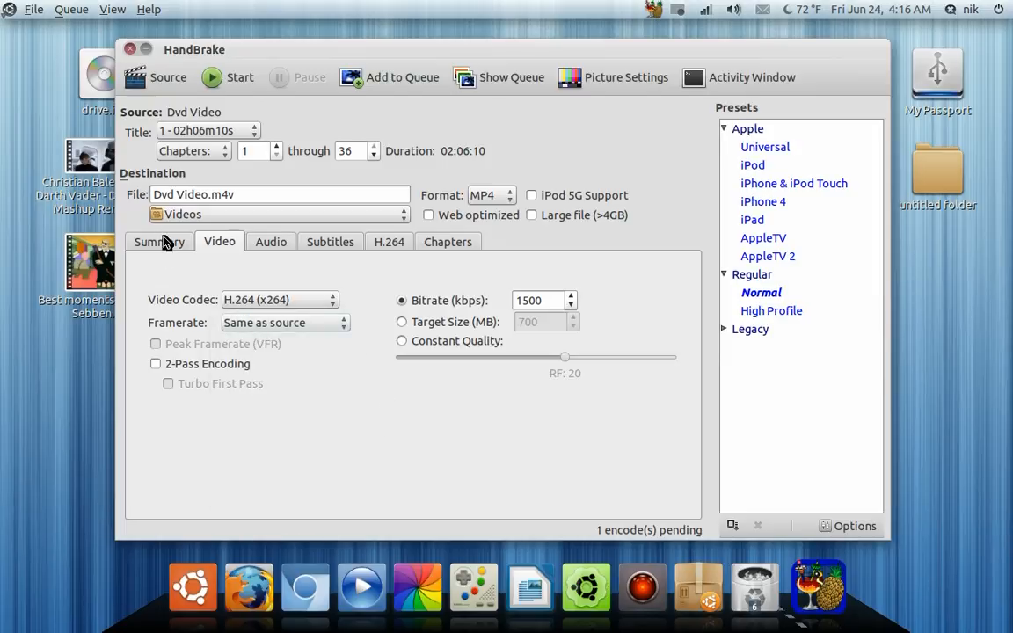
Return to the Dvd Video title summary: 720×480, 23.976 fps, auto crop 708×358.
{"action": "left_click", "coordinate": [158, 243]}
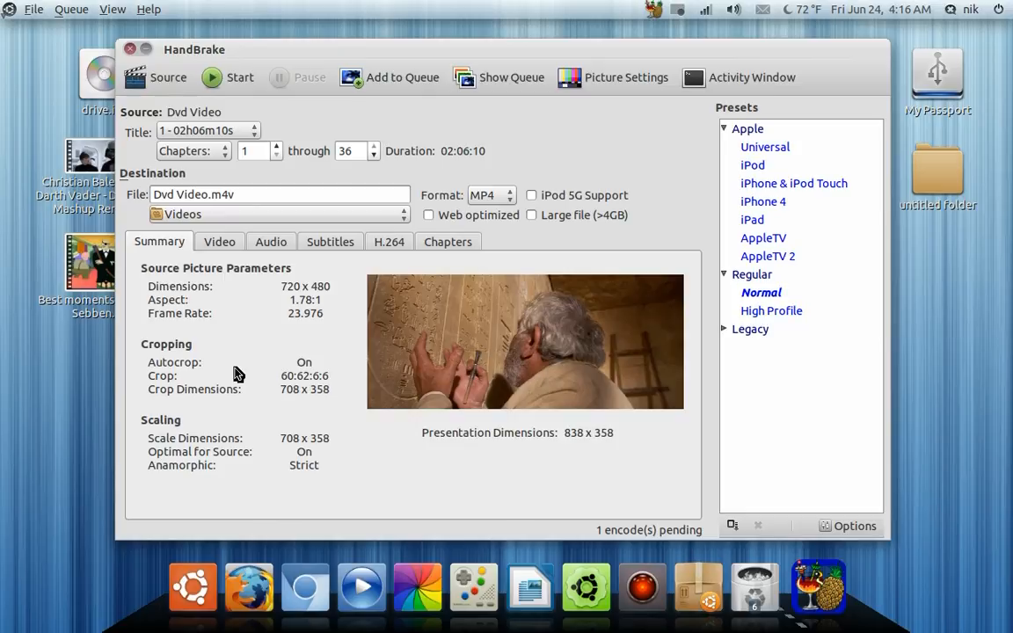
{"action": "mouse_move", "coordinate": [167, 77]}
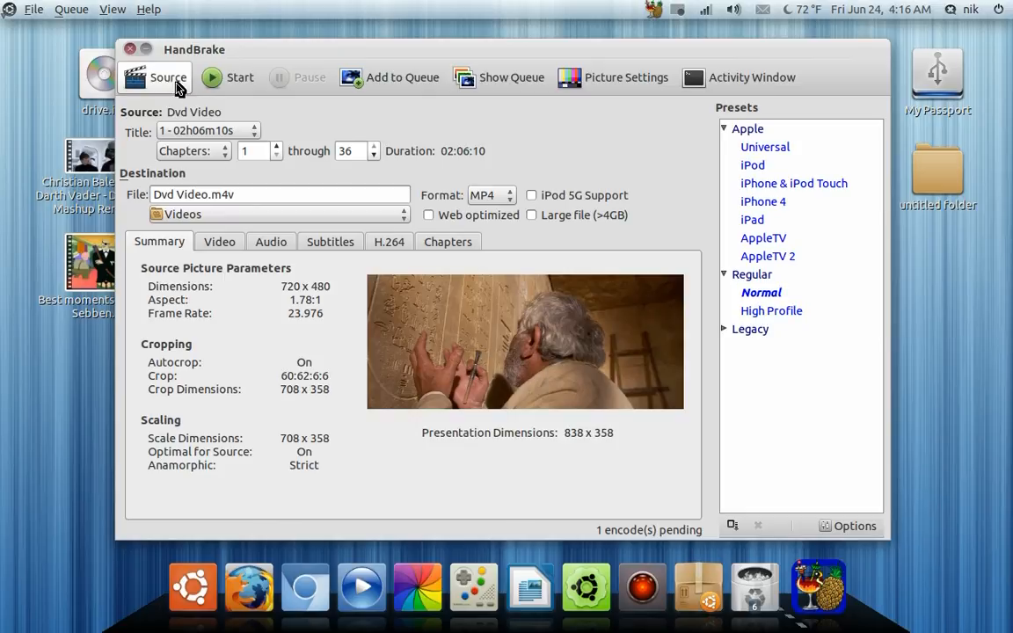